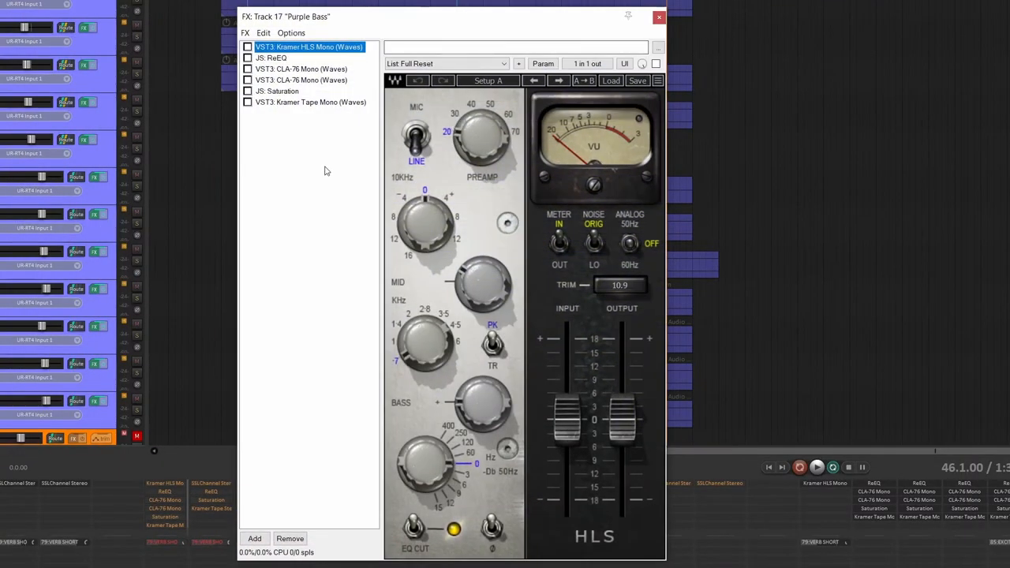
mouse_move(356, 225)
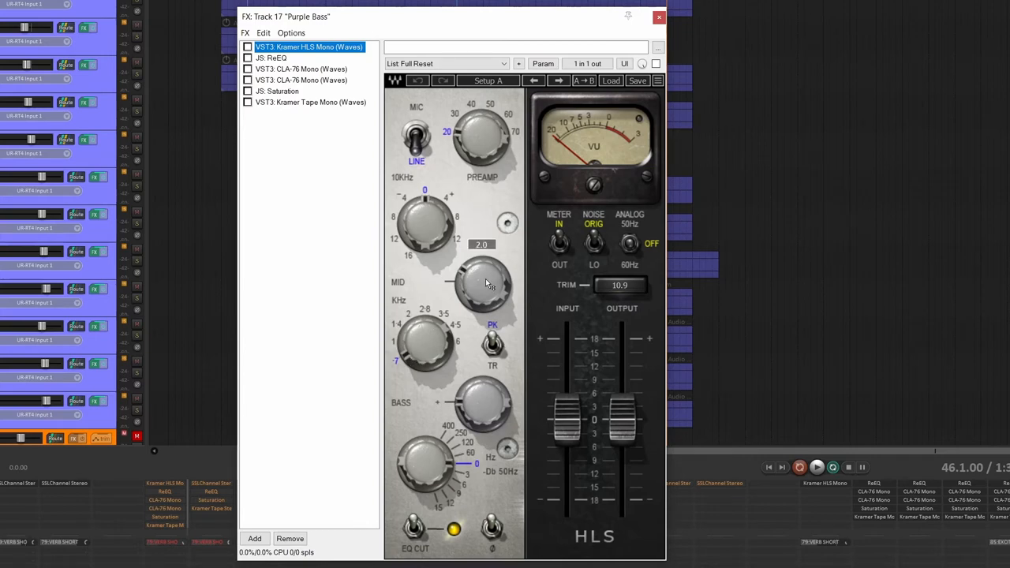
mouse_move(549, 356)
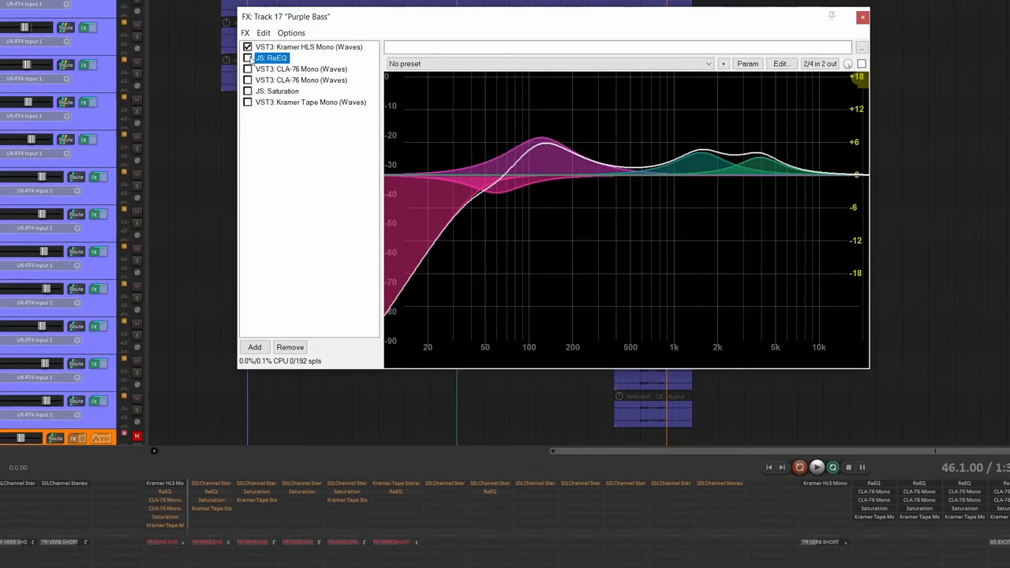
Turn on ReaEQ for Purple Bass and set its lowest band as a 12 dB low cut near 44 Hz
click(248, 57)
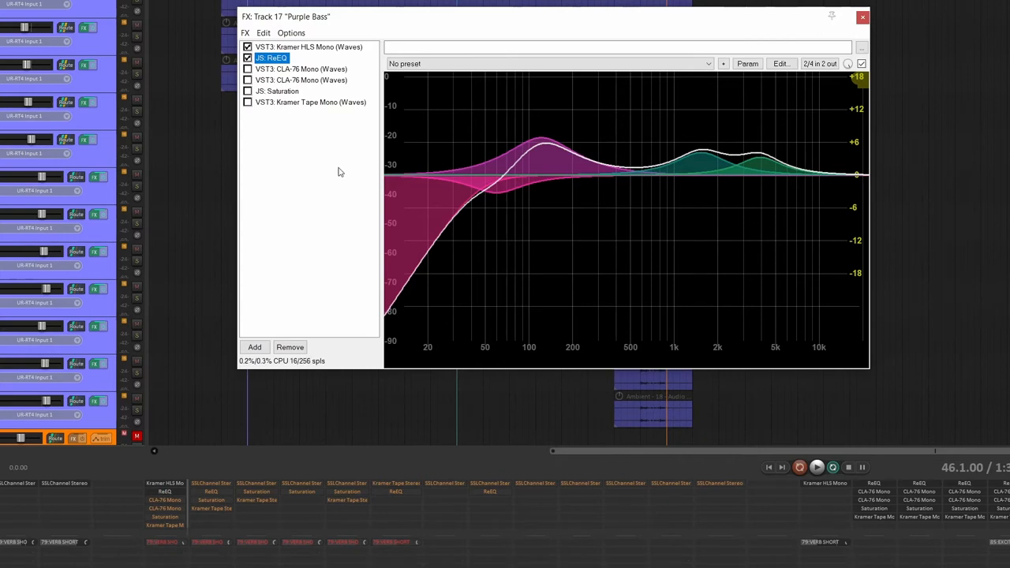
click(476, 180)
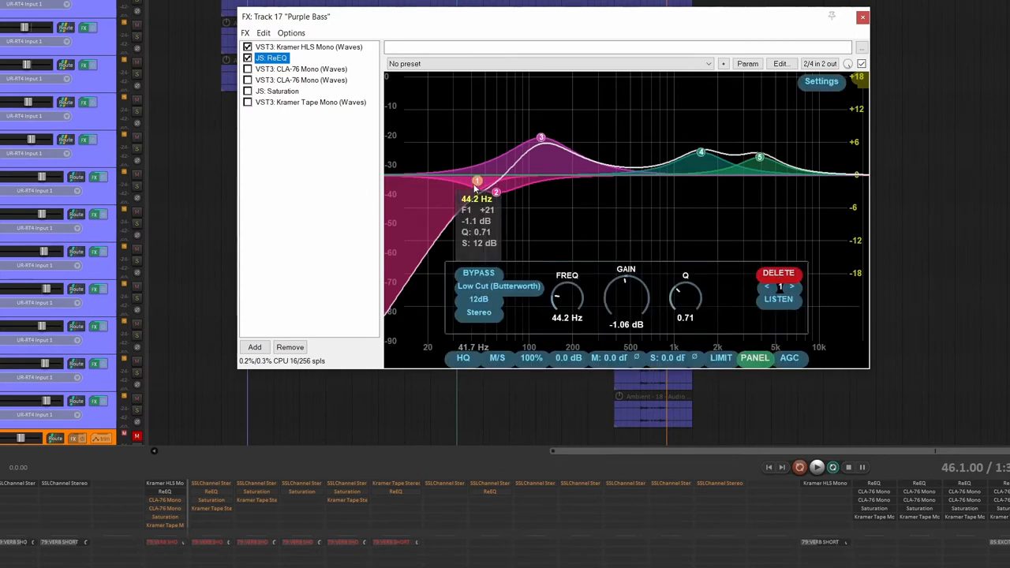
drag(476, 180, 496, 192)
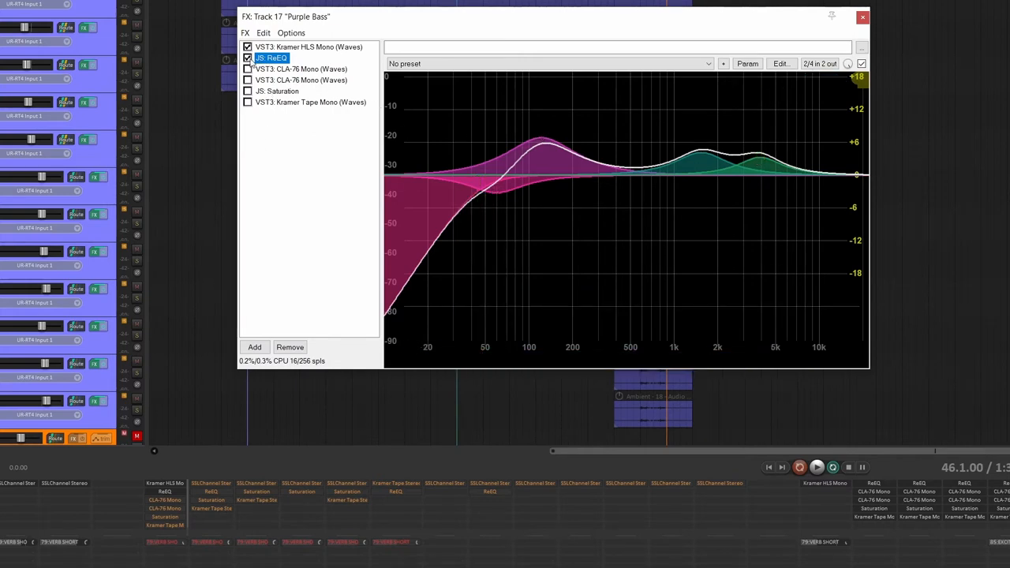
click(248, 56)
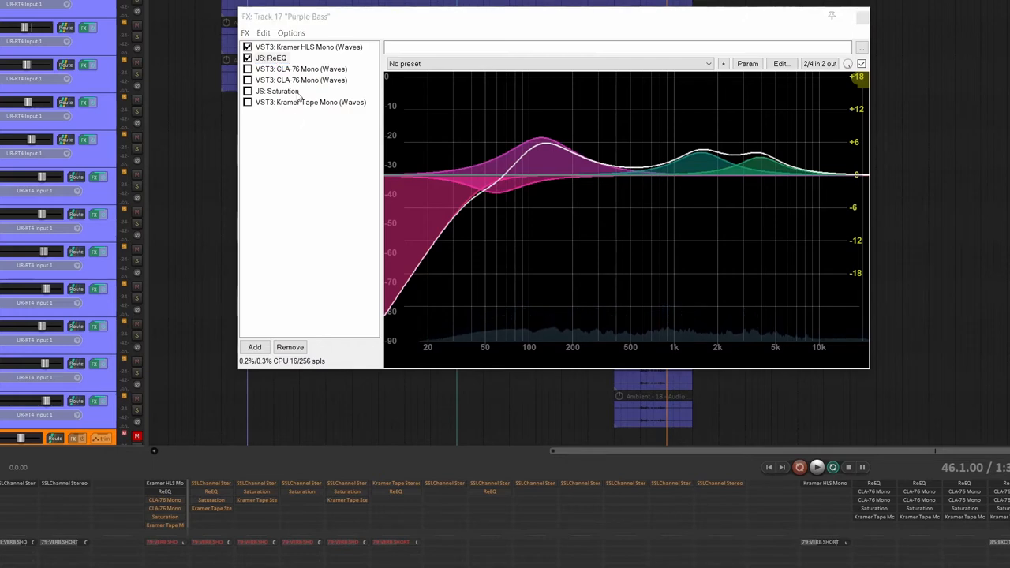
Activate the first CLA-76 Mono after ReaEQ at a 4:1 ratio, then select the second CLA-76
click(300, 69)
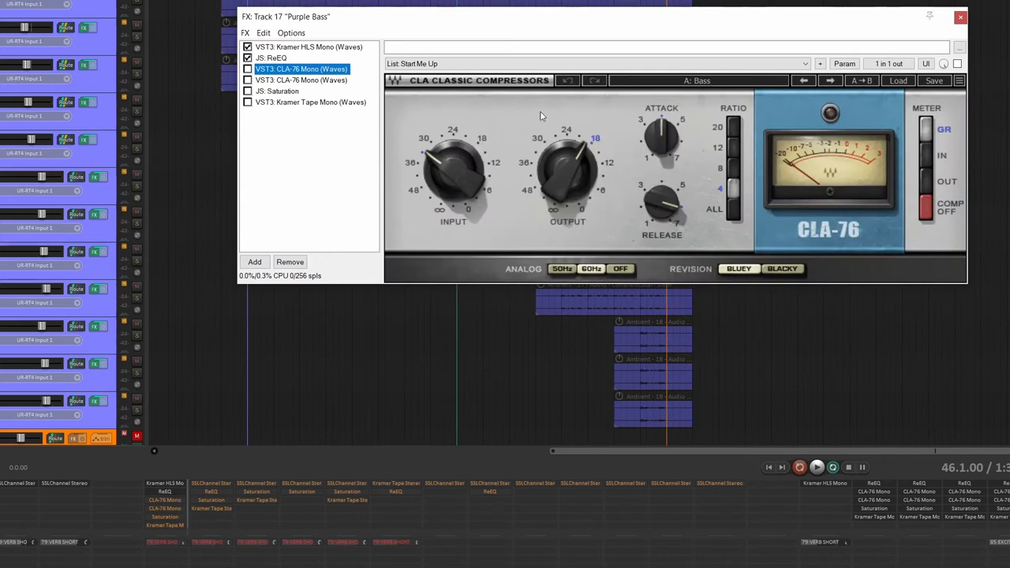
mouse_move(729, 172)
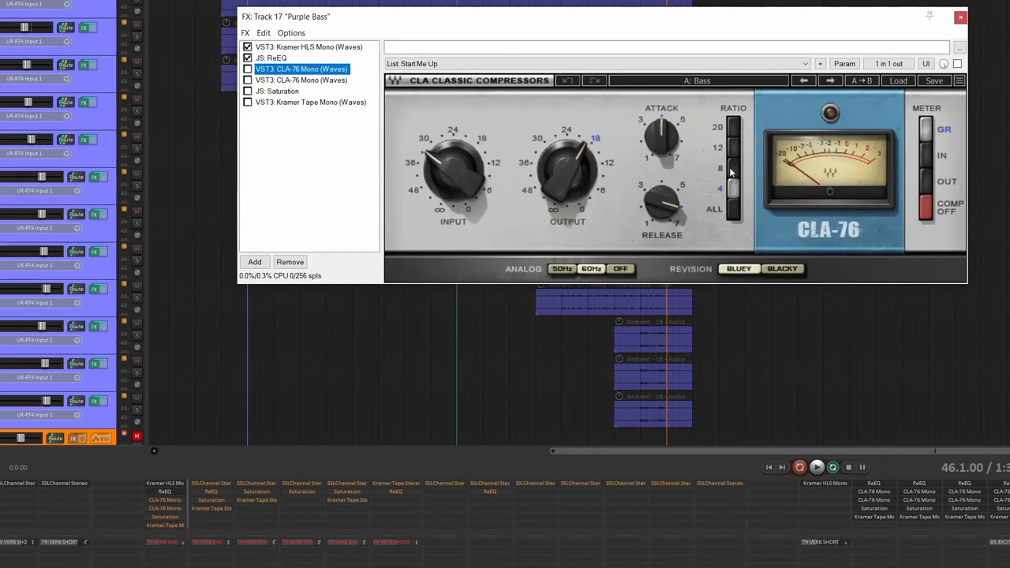
drag(455, 166, 454, 181)
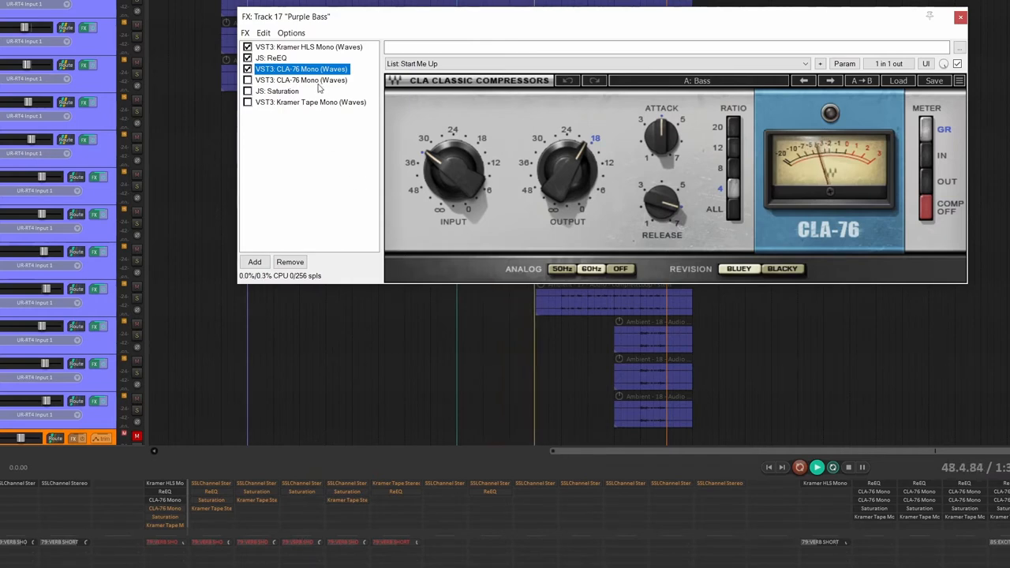
click(300, 78)
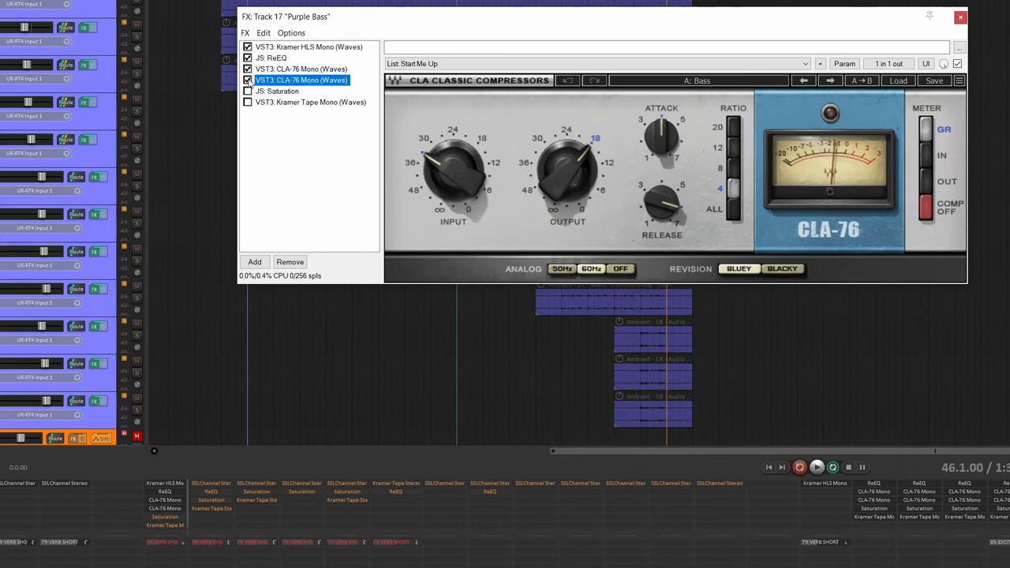
Enable the second CLA-76, Saturation and Kramer Master Tape so all six Purple Bass plugins run
click(277, 90)
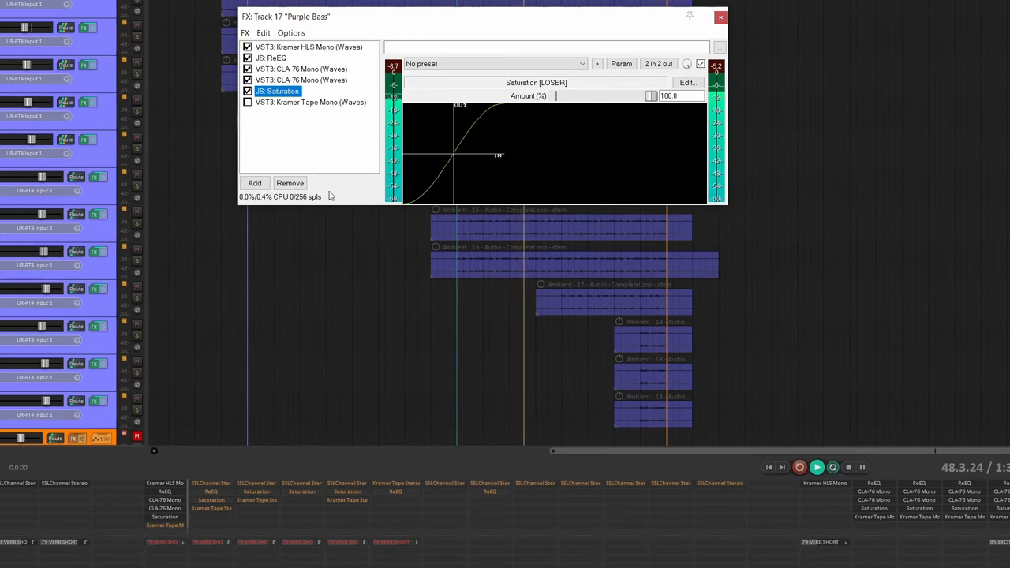
click(309, 101)
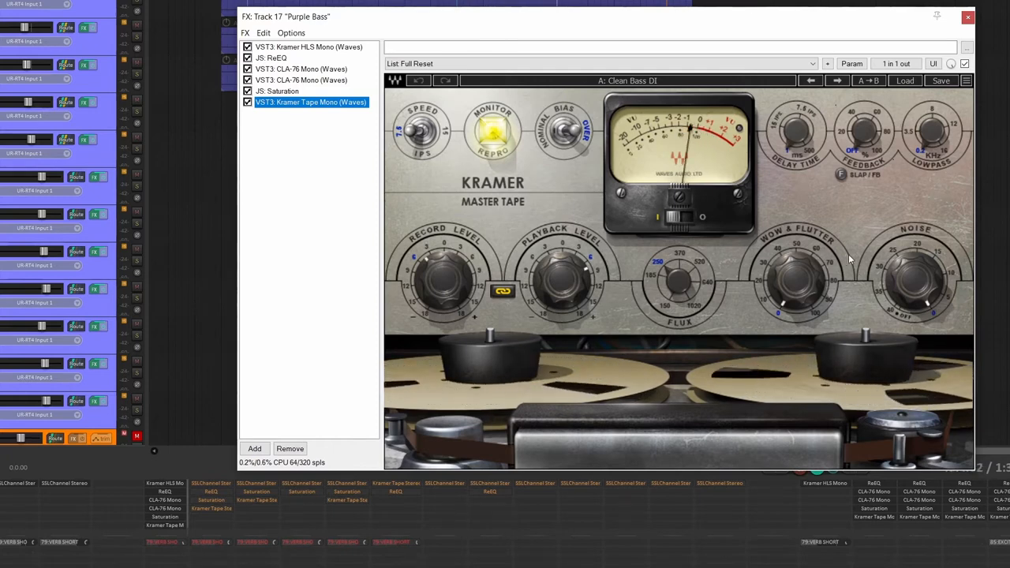
click(967, 16)
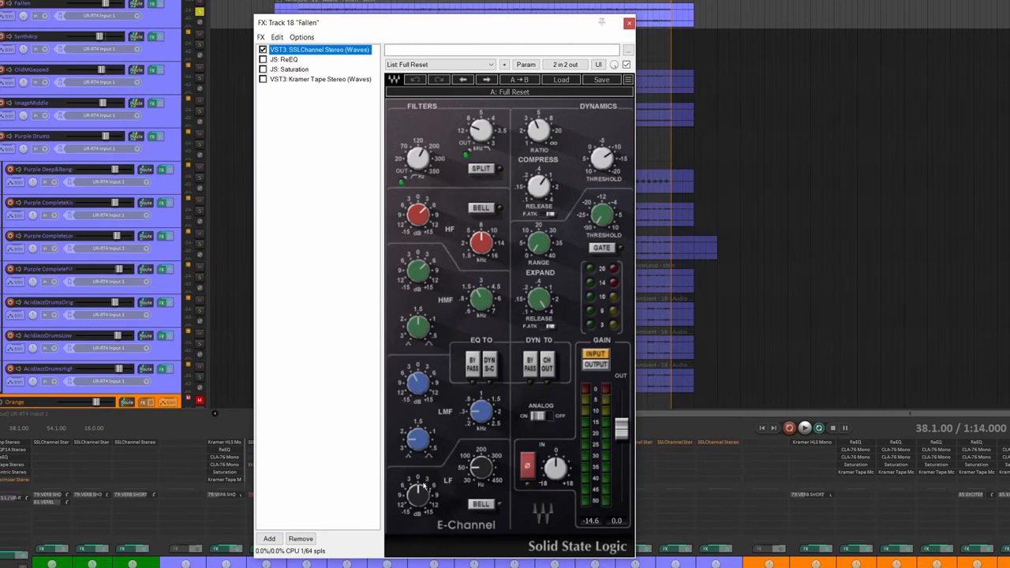
mouse_move(445, 126)
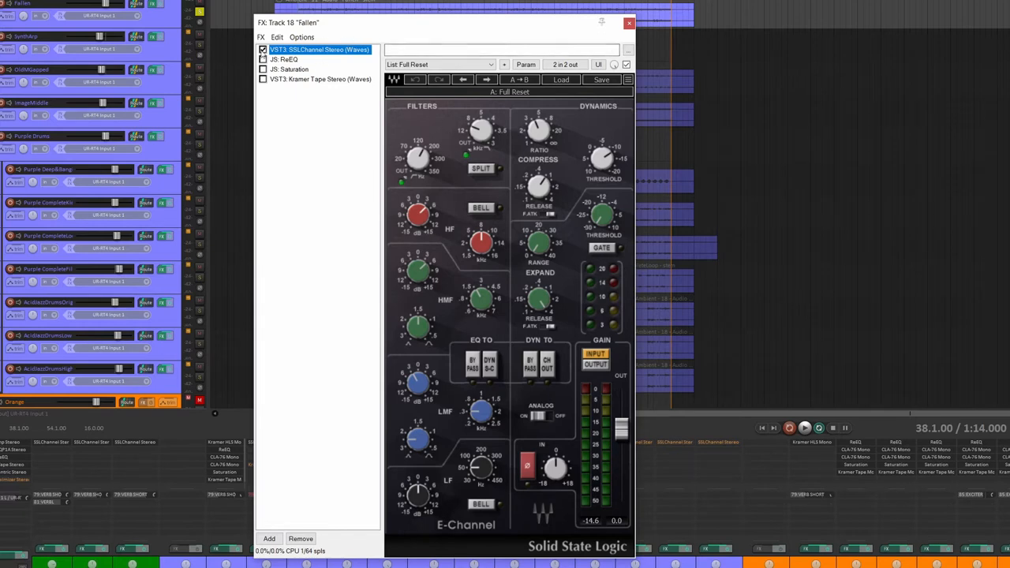
Briefly bypass and re-enable the Fallen track's SSL E-Channel strip during playback for comparison
click(262, 49)
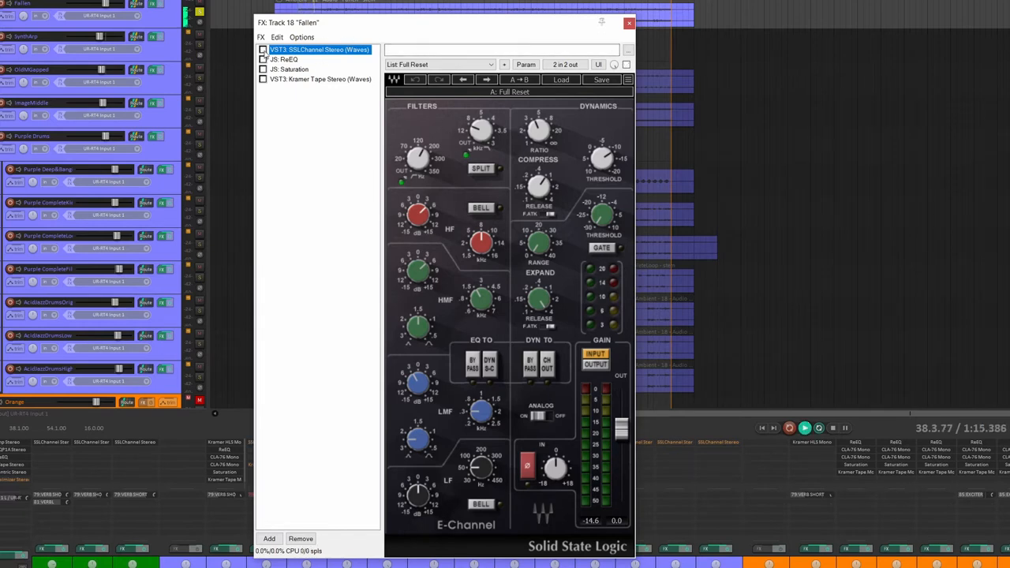
click(261, 49)
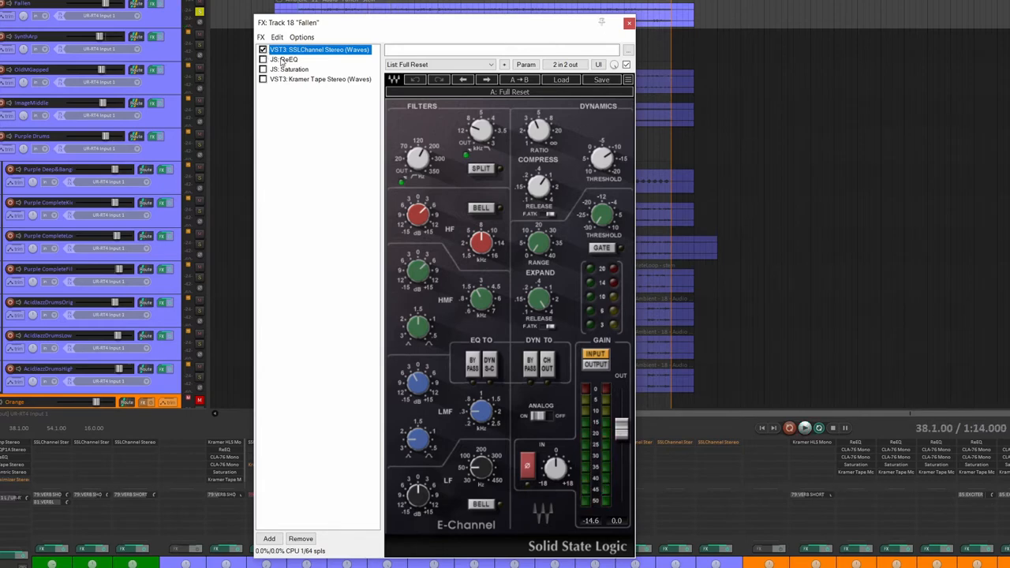
Enable the Fallen track's ReaEQ high-frequency dip and its JS Saturation effect
click(286, 60)
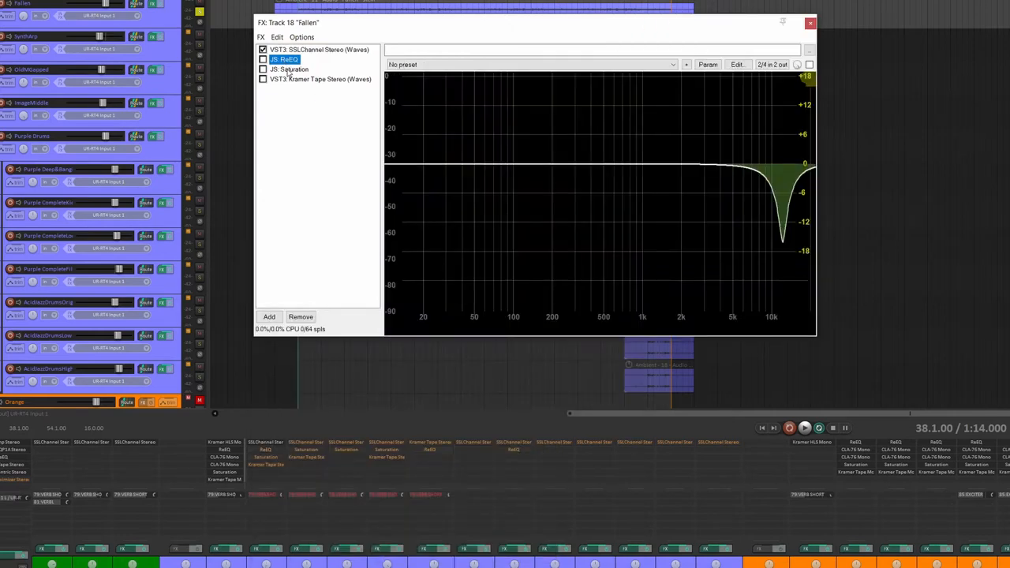
click(290, 70)
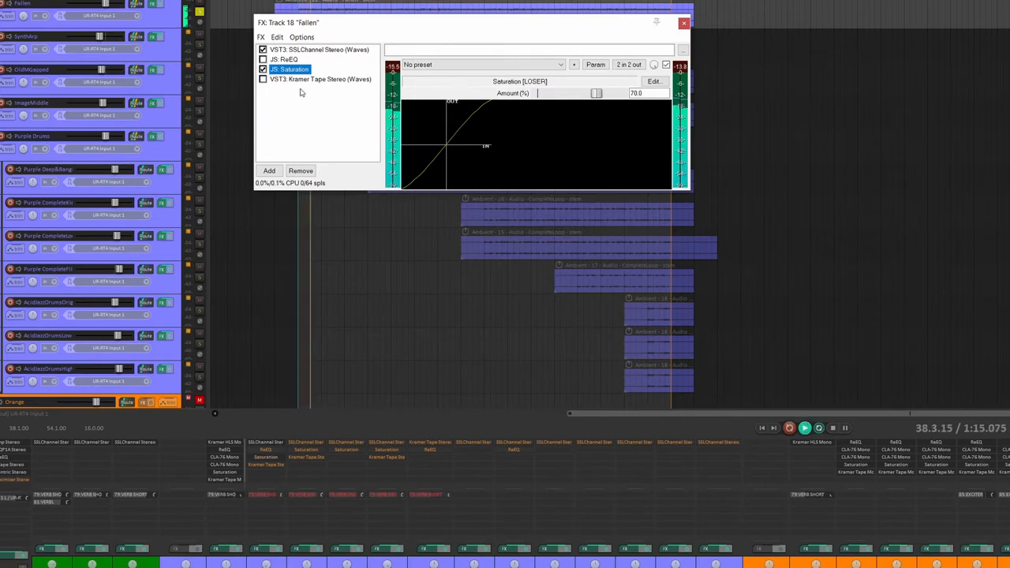
click(319, 78)
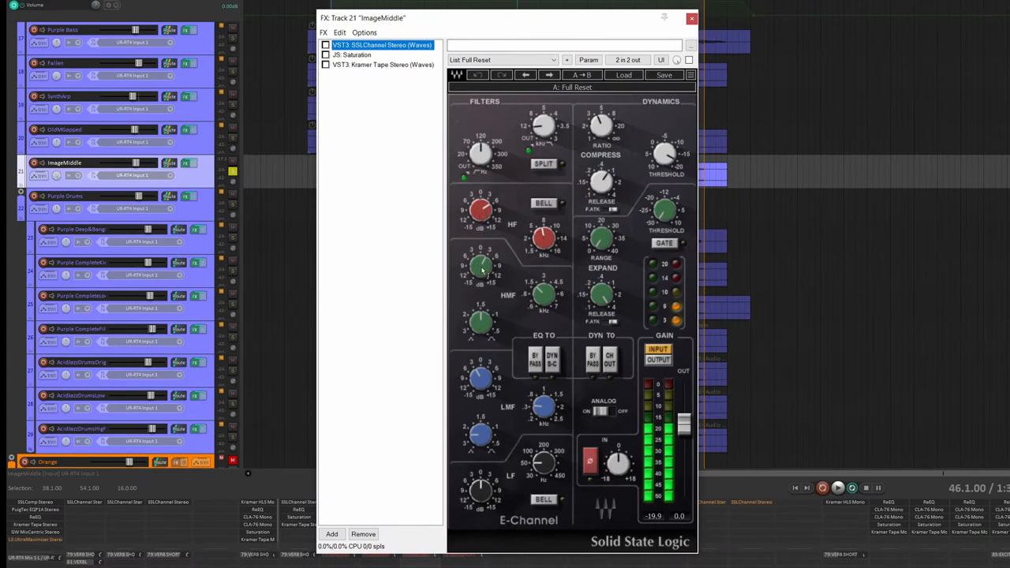
mouse_move(541, 496)
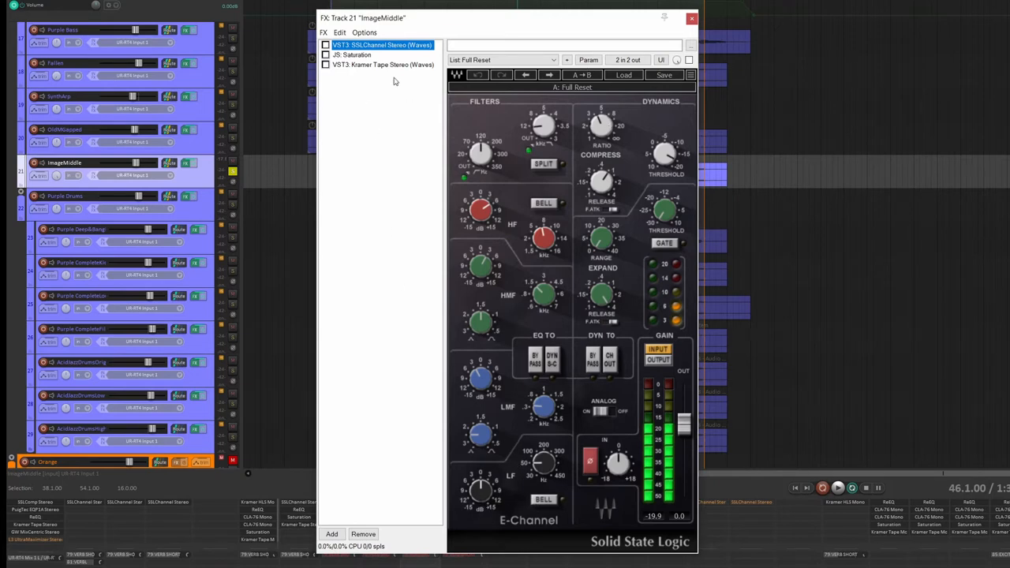
Enable ImageMiddle's SSL E-Channel, Saturation and Kramer Master Tape, then close its FX window
click(350, 53)
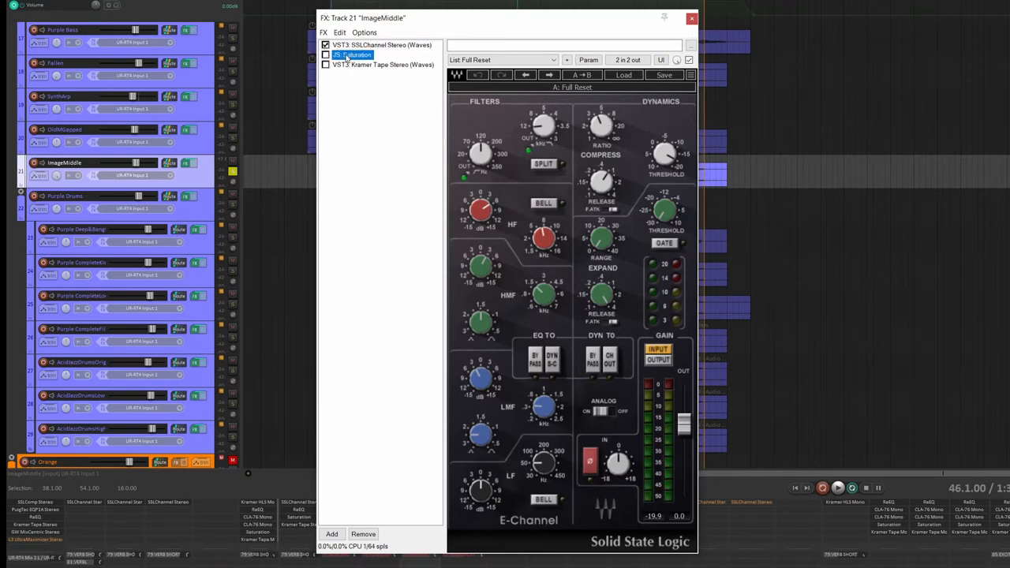
click(325, 54)
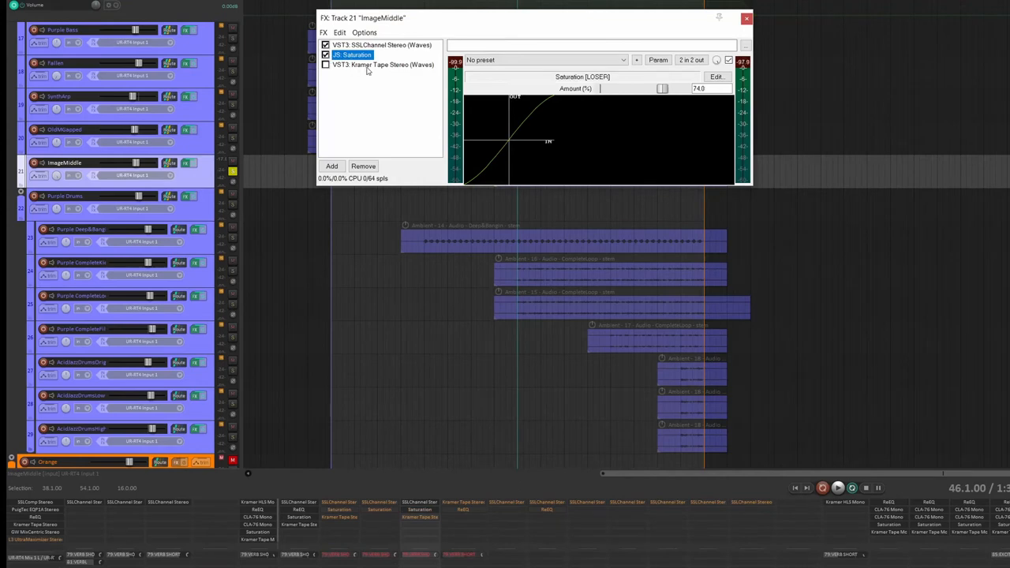
click(382, 44)
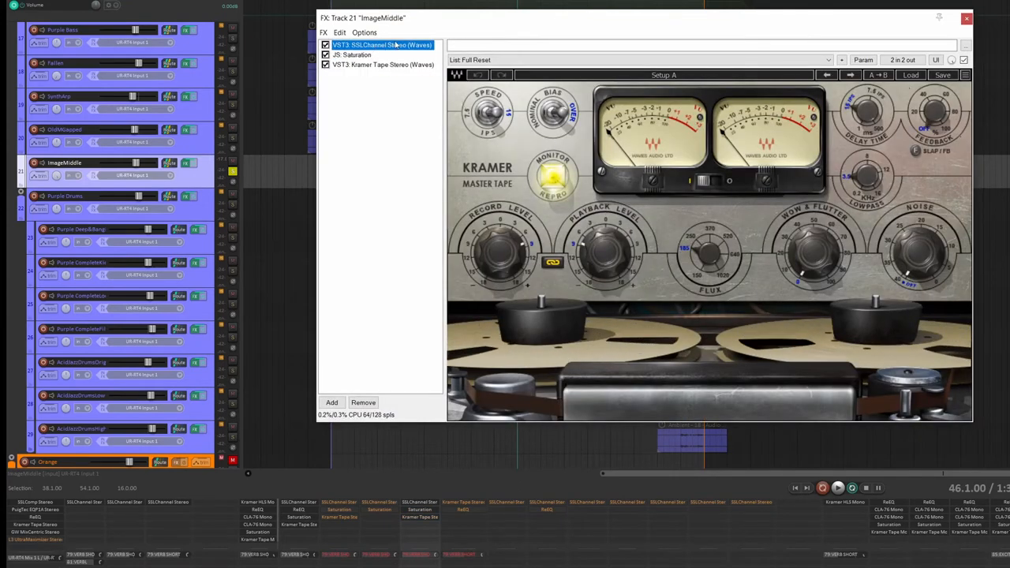
click(965, 18)
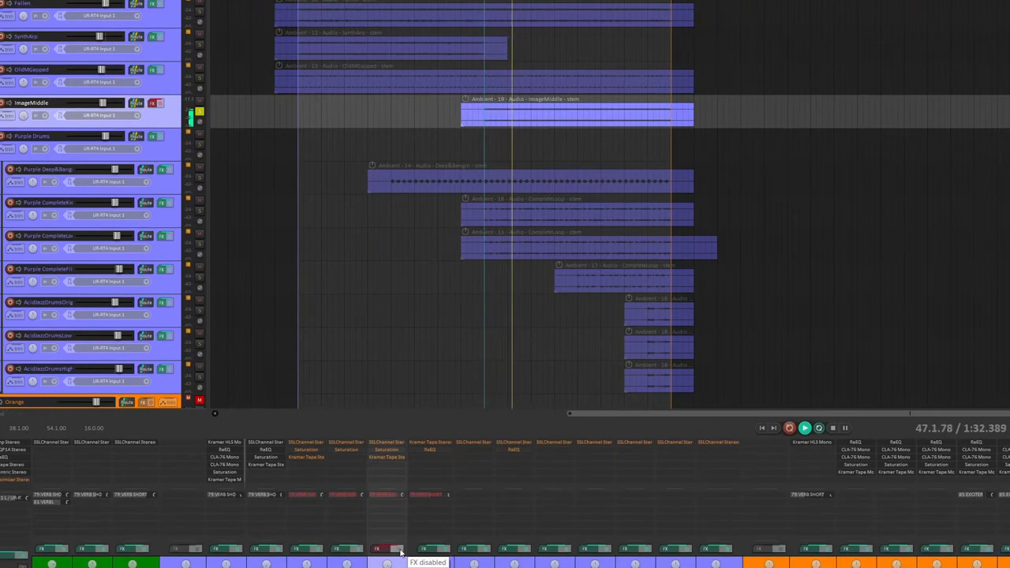
click(385, 549)
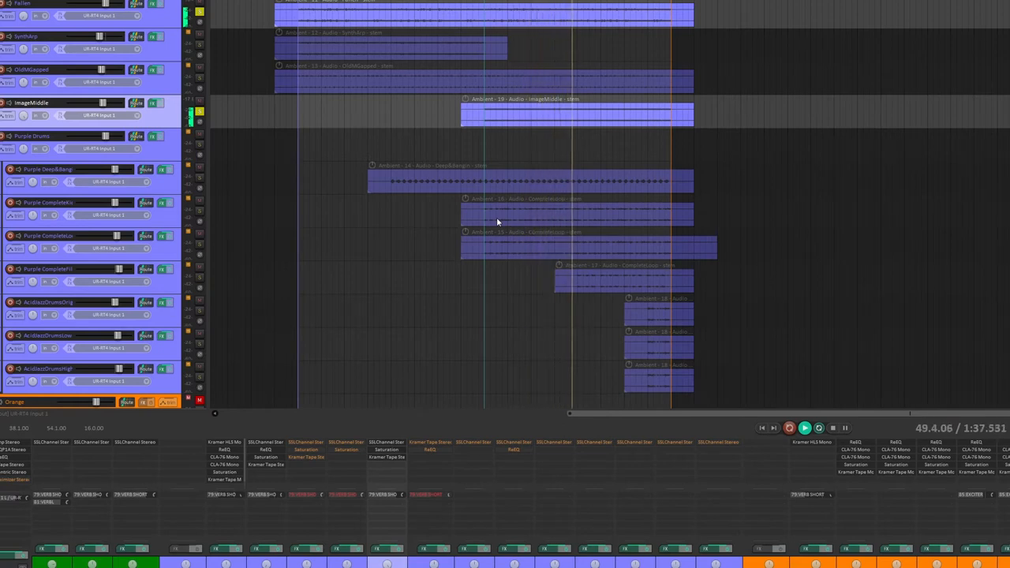
click(803, 428)
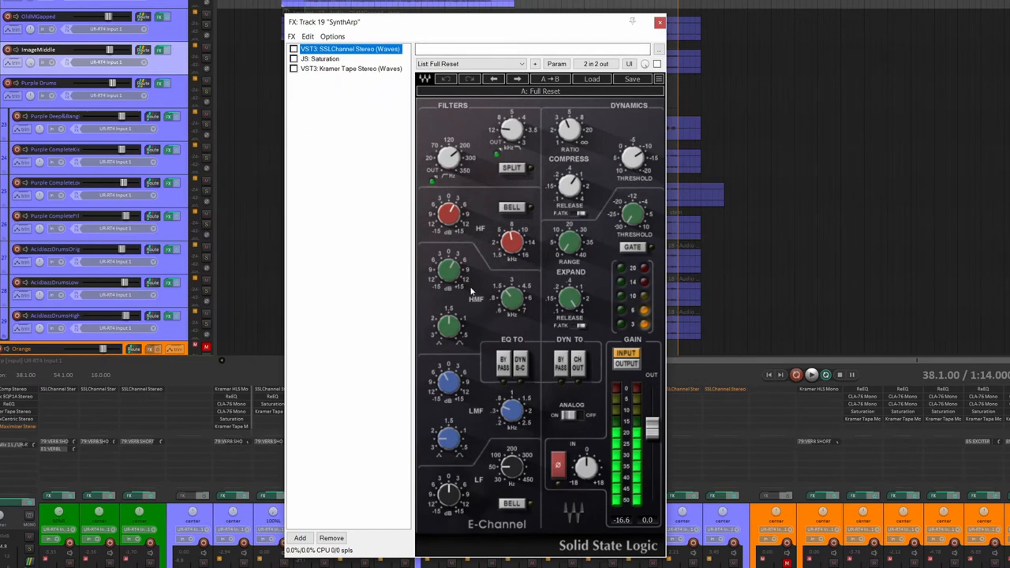
mouse_move(450, 158)
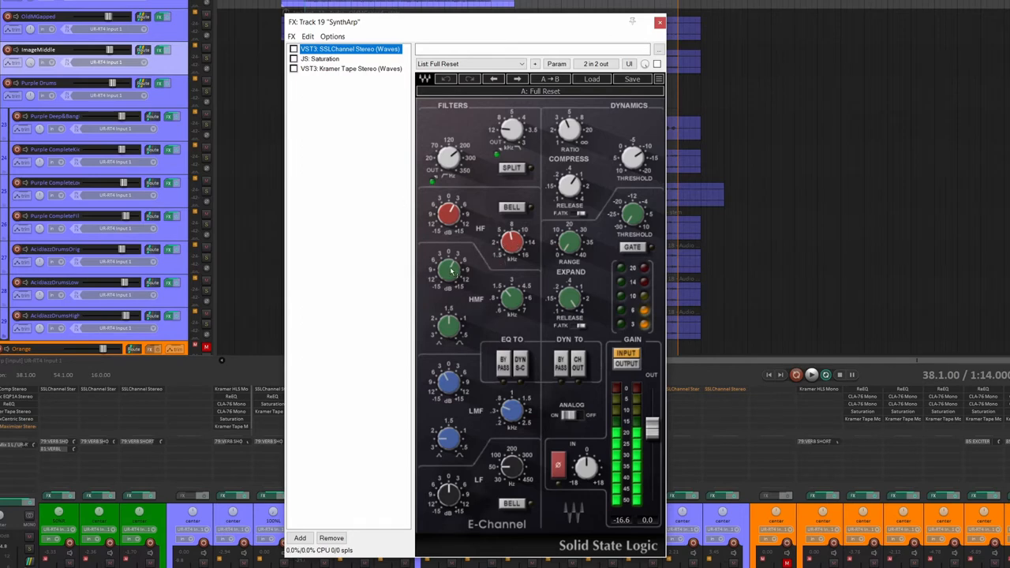
mouse_move(486, 312)
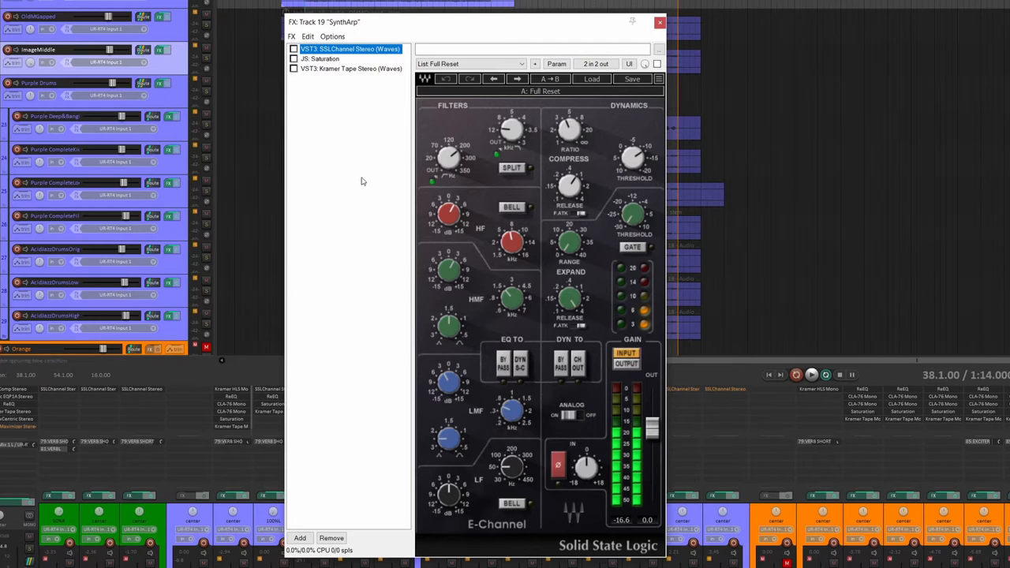
Enable SynthArp's SSL E-Channel, Saturation and Kramer Master Tape, then close its FX window
click(294, 49)
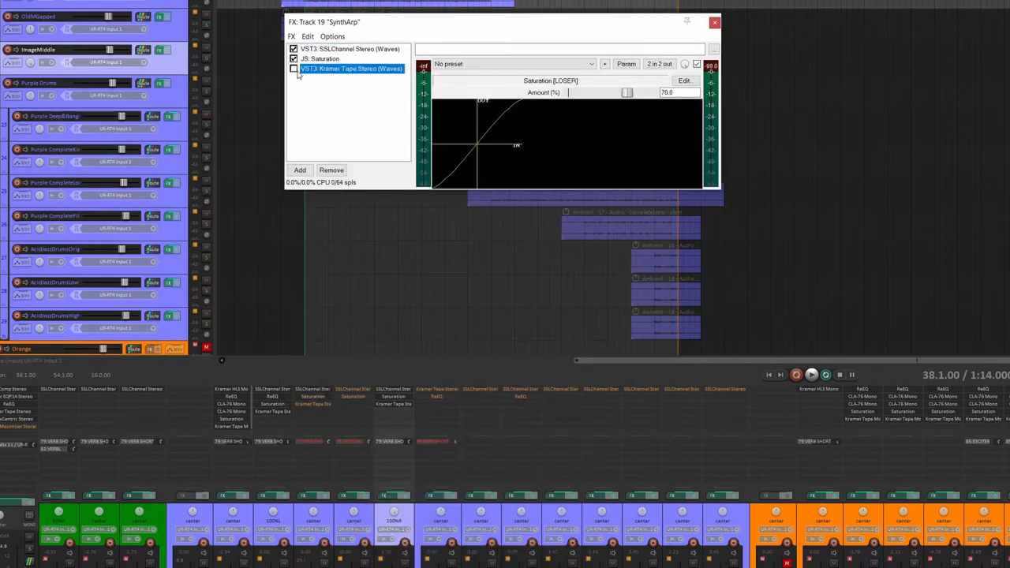
click(294, 69)
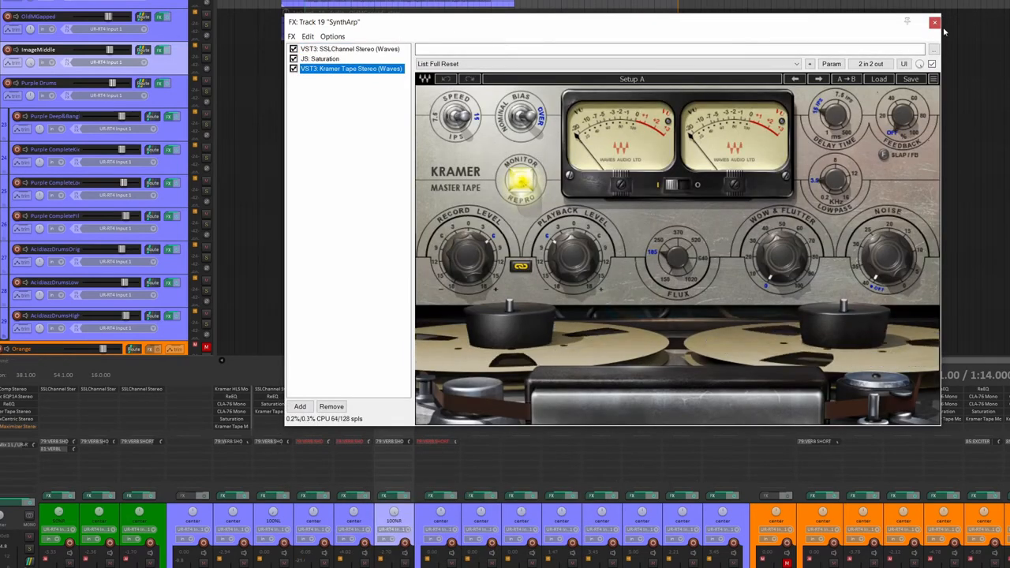
click(934, 22)
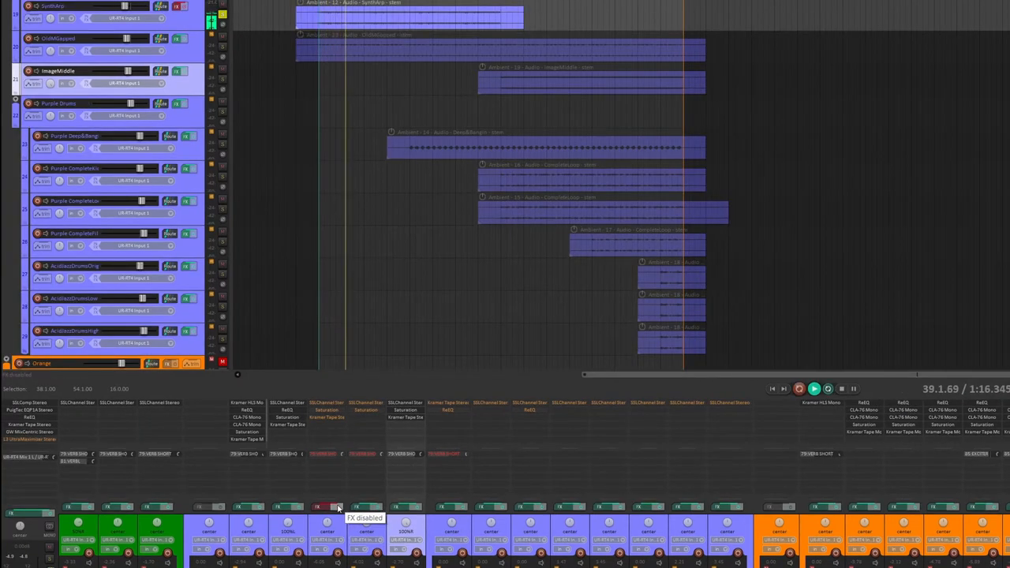
click(324, 507)
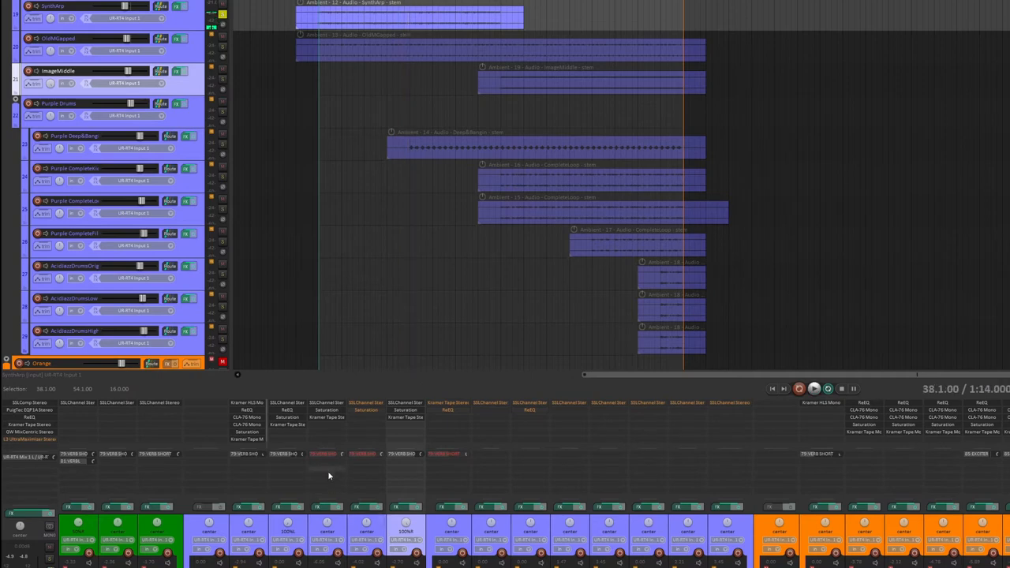
mouse_move(328, 475)
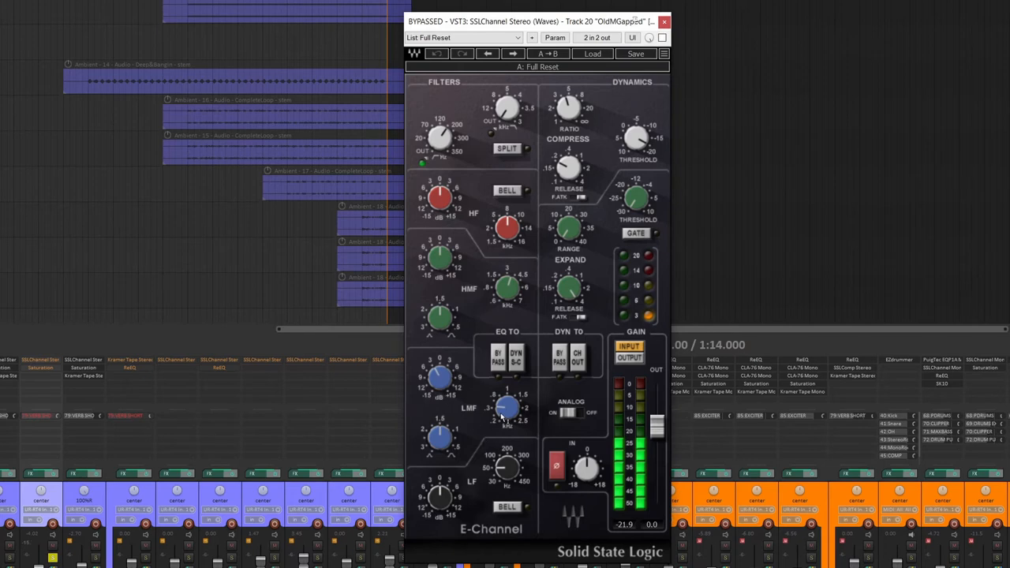
mouse_move(541, 404)
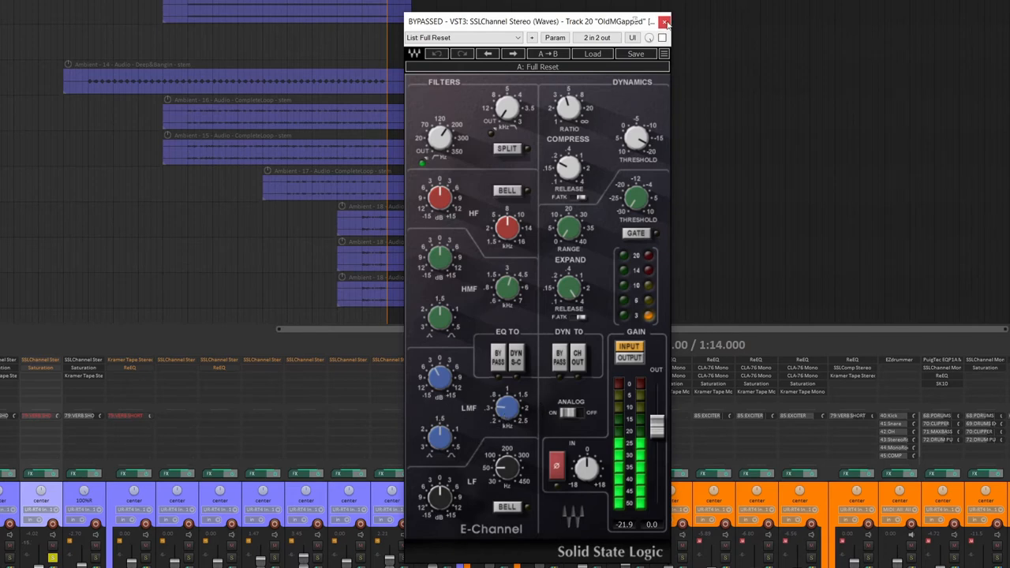
click(666, 22)
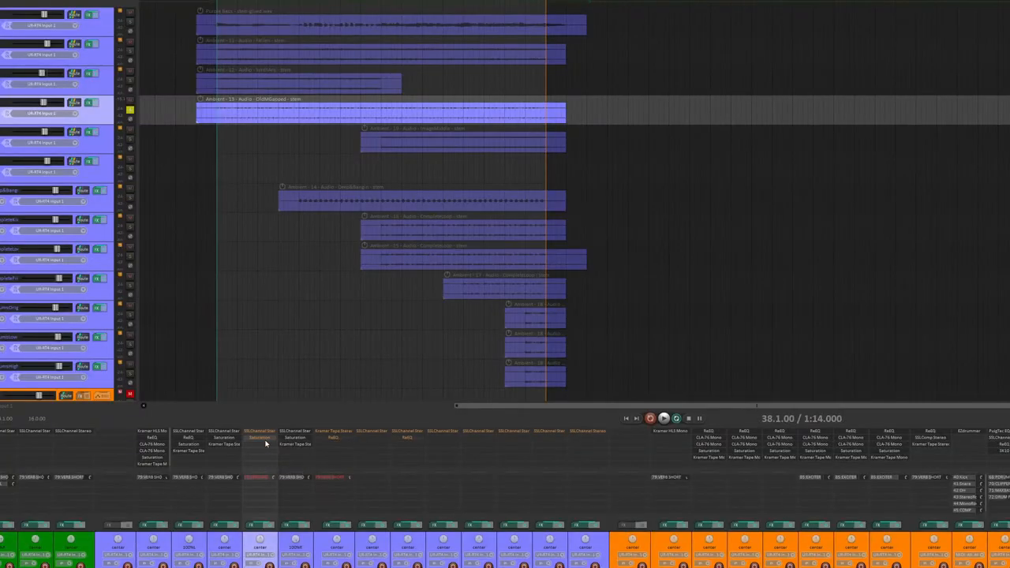
click(260, 524)
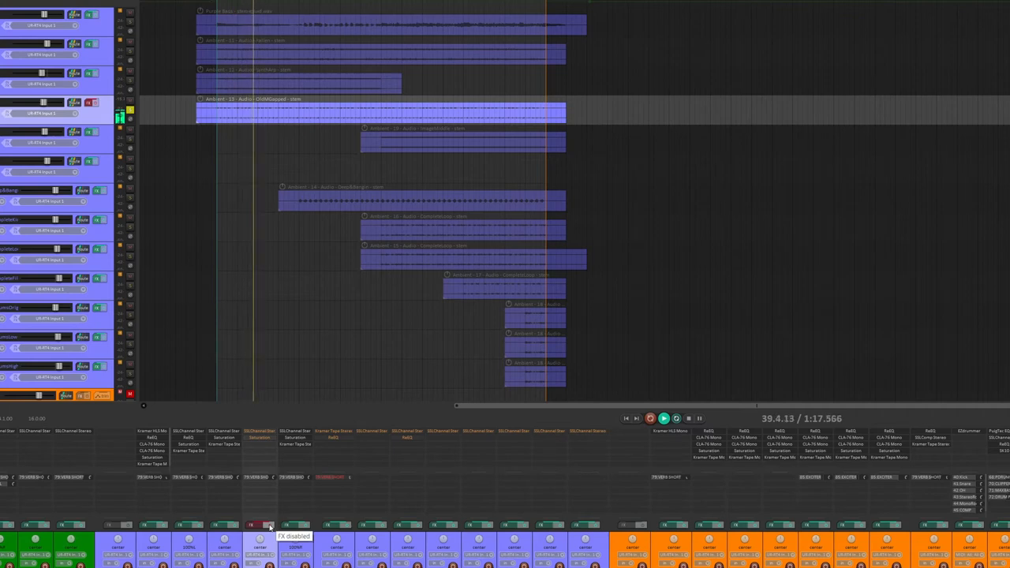
click(259, 523)
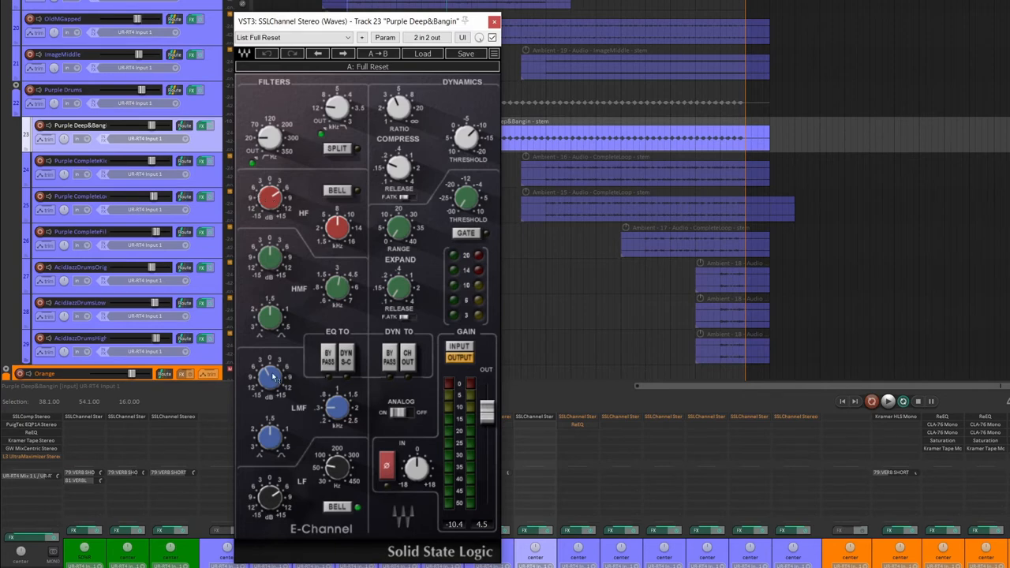
mouse_move(338, 472)
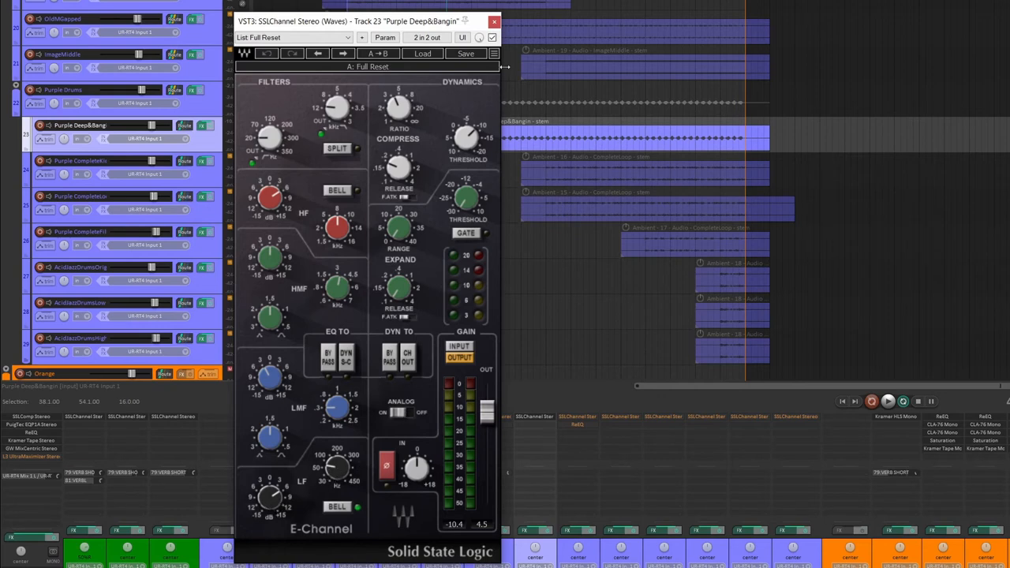
click(492, 38)
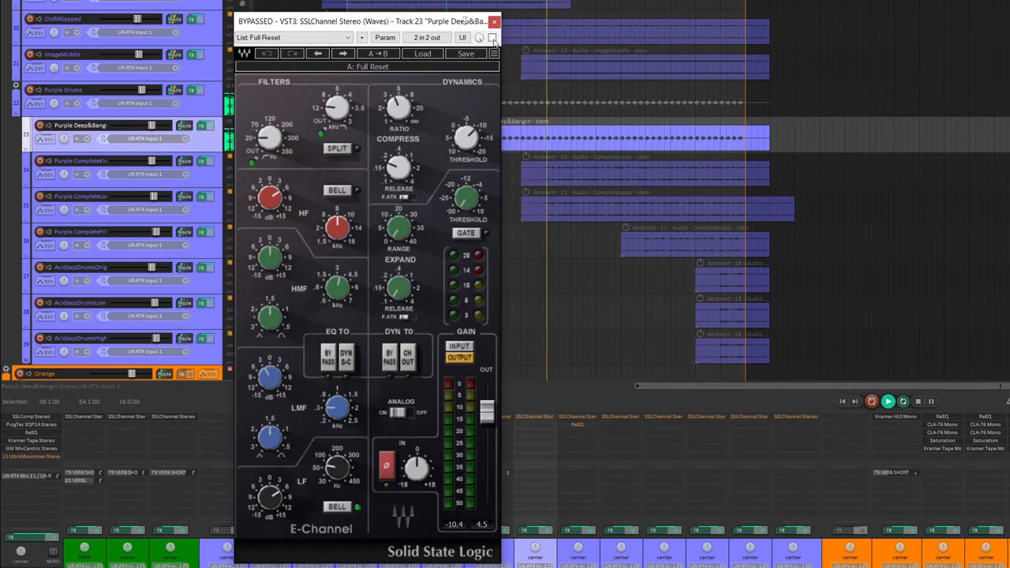
click(491, 38)
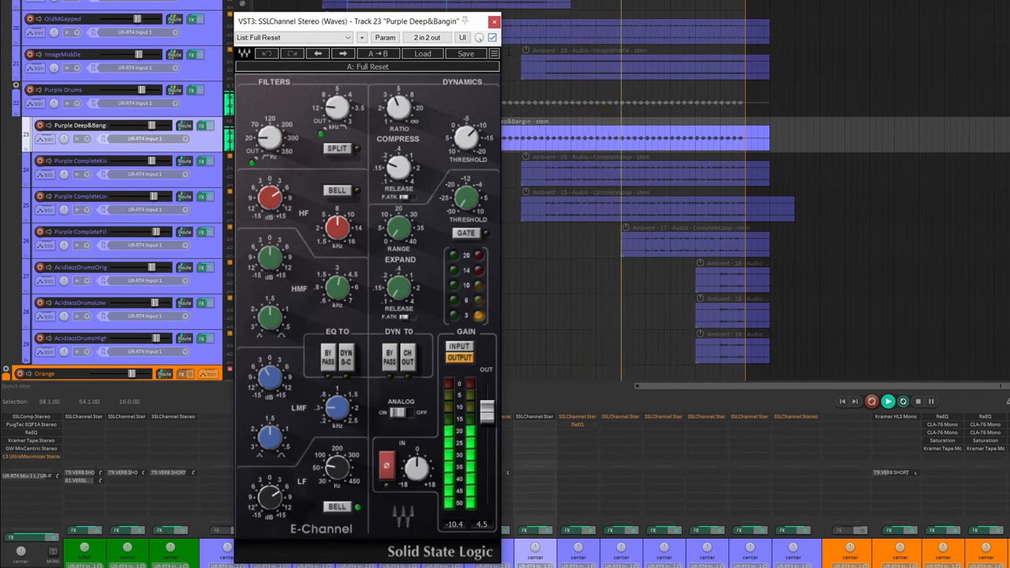
click(494, 22)
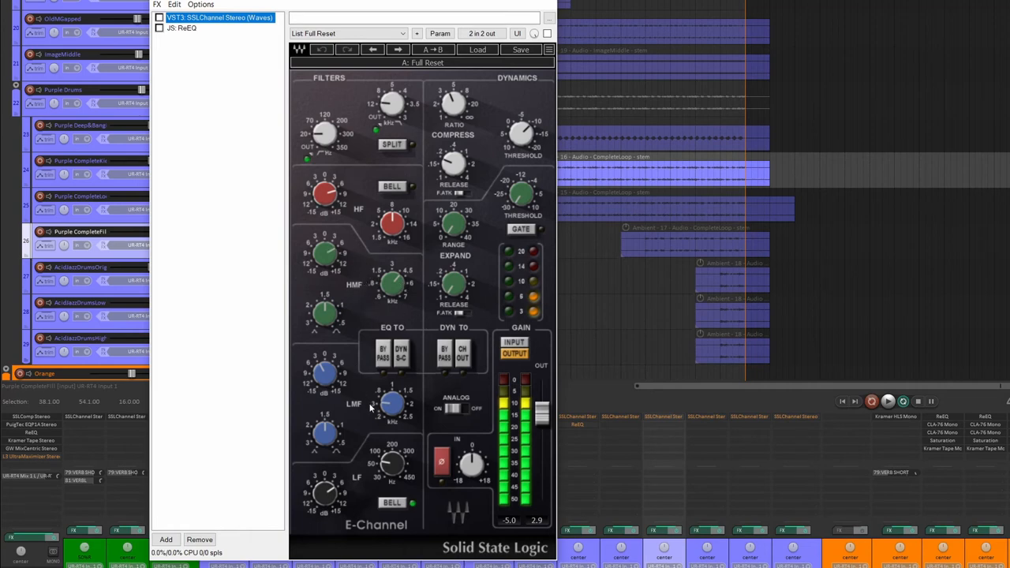
mouse_move(388, 425)
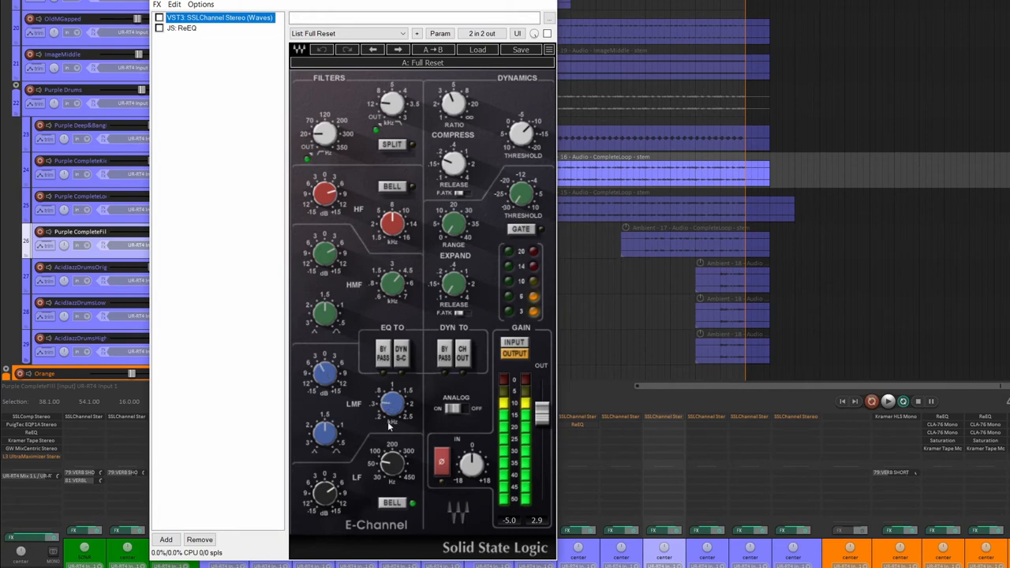
mouse_move(407, 243)
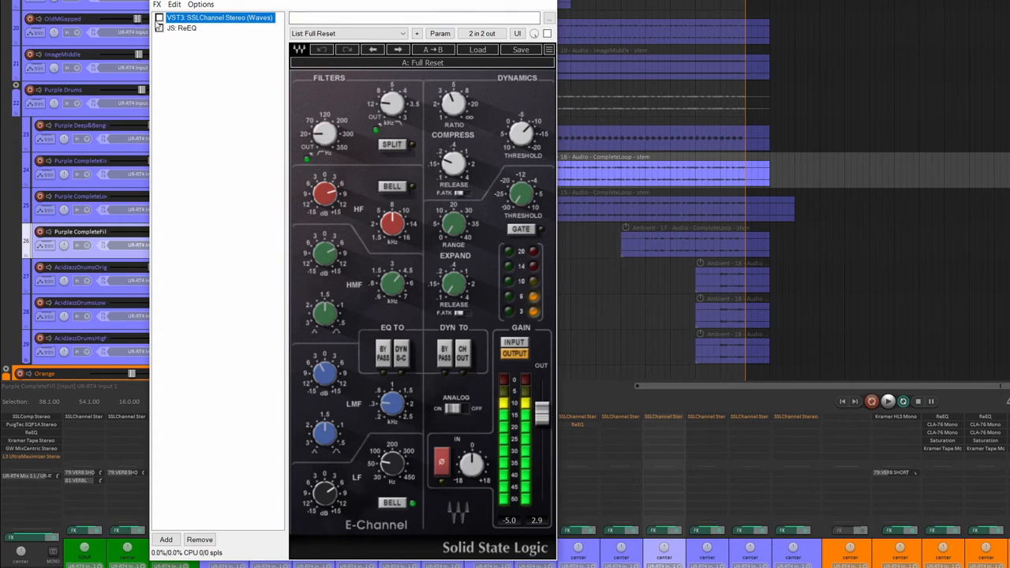
Shape a narrow ReaEQ cut around 2.83 kHz at -17.3 dB with Q 4.02 on the purple loop track
click(182, 28)
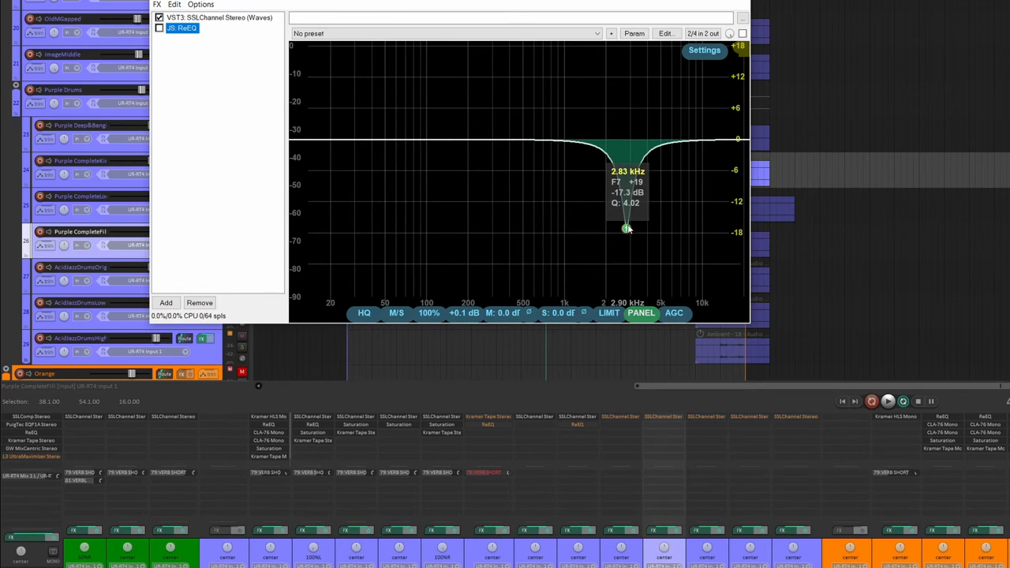
drag(628, 229, 626, 230)
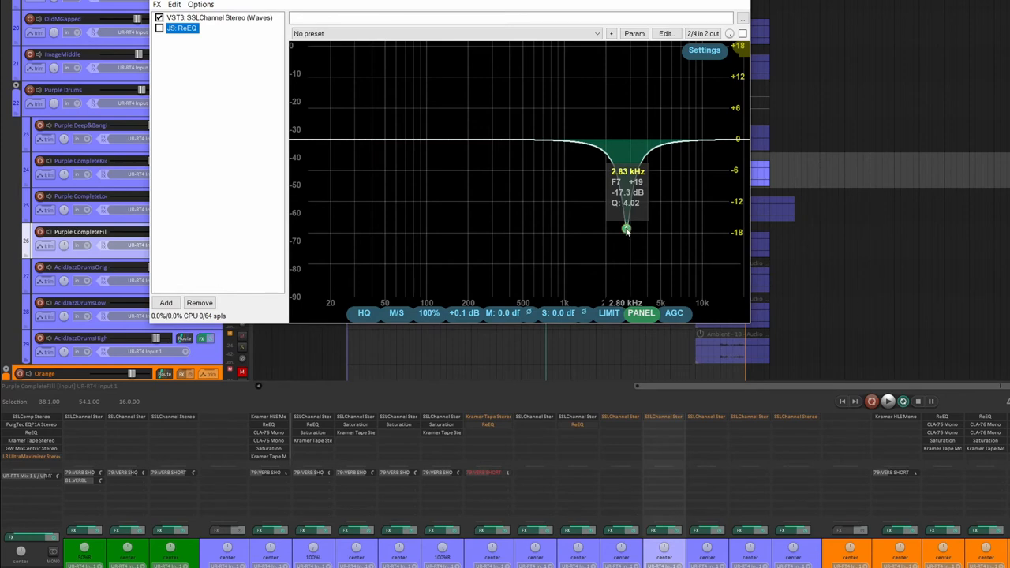
drag(625, 230, 628, 231)
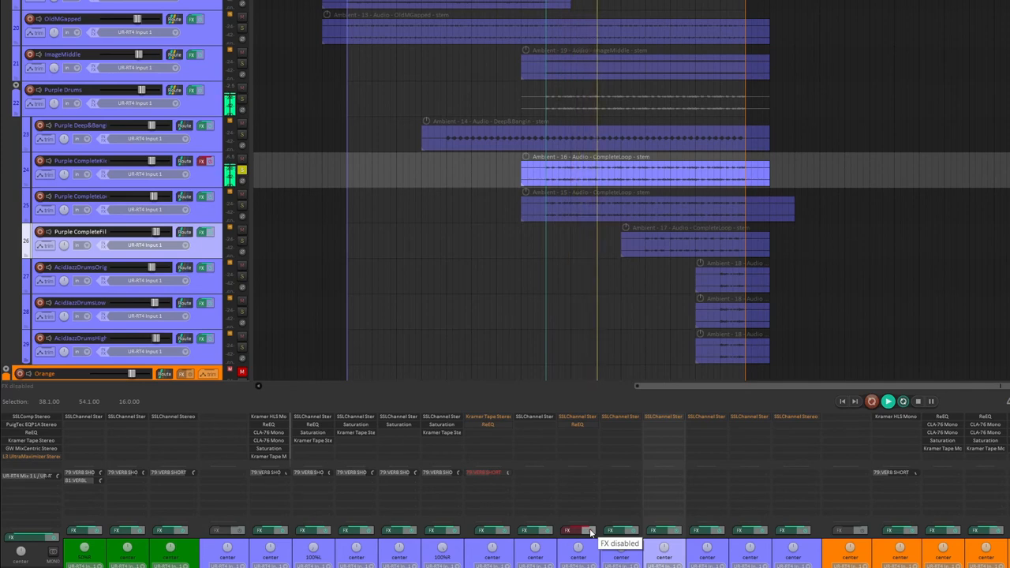
Disable the purple loop track's FX from its mixer strip to hear it unprocessed
click(576, 530)
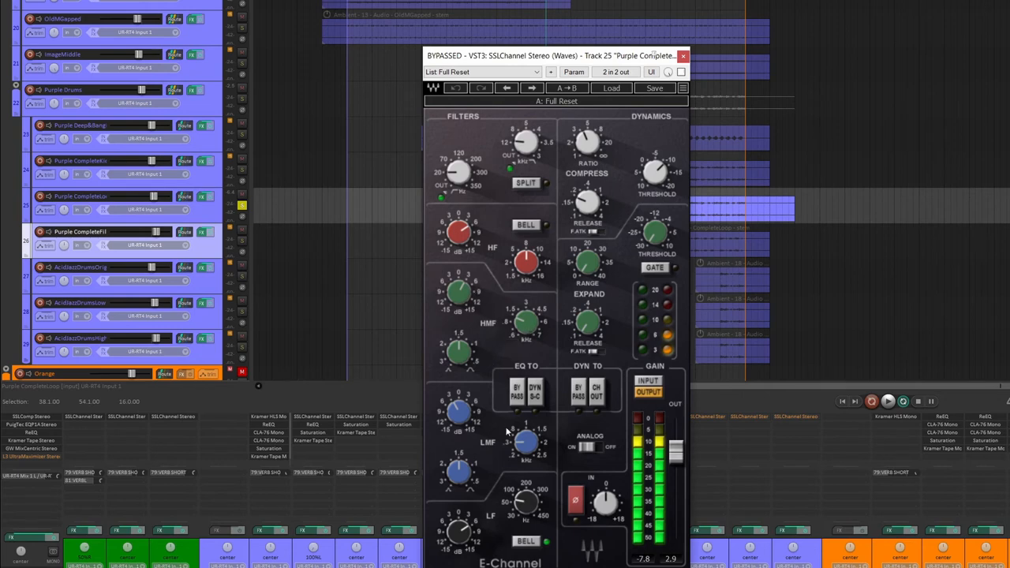
mouse_move(670, 83)
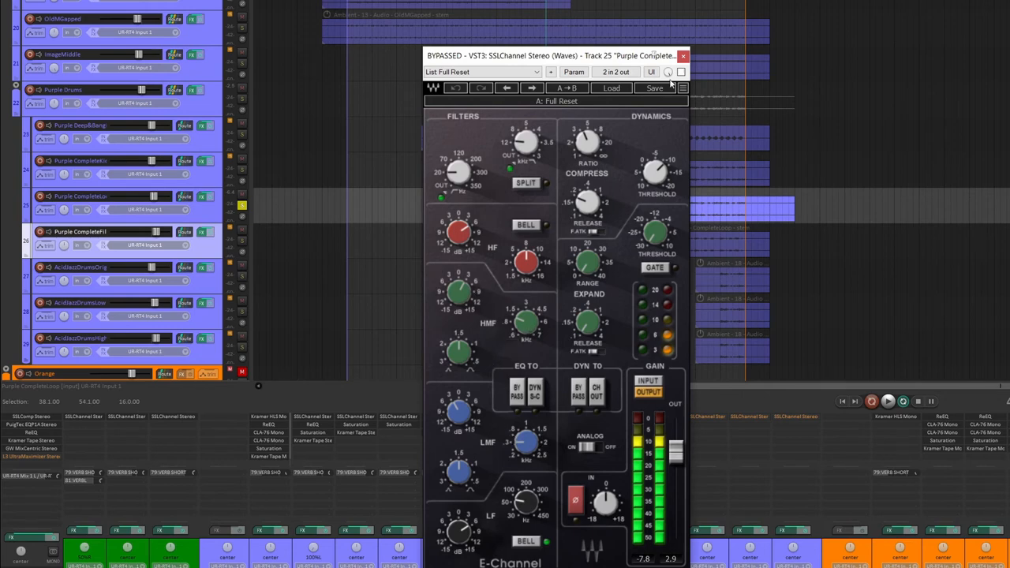
Close Track 25's bypassed SSL E-Channel and select the next purple loop clip
click(682, 55)
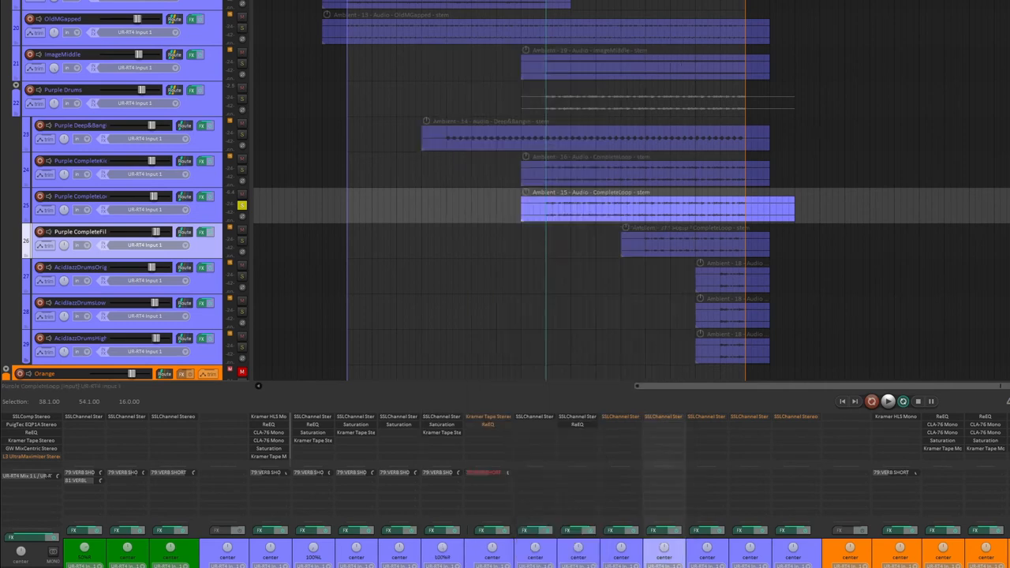
click(612, 530)
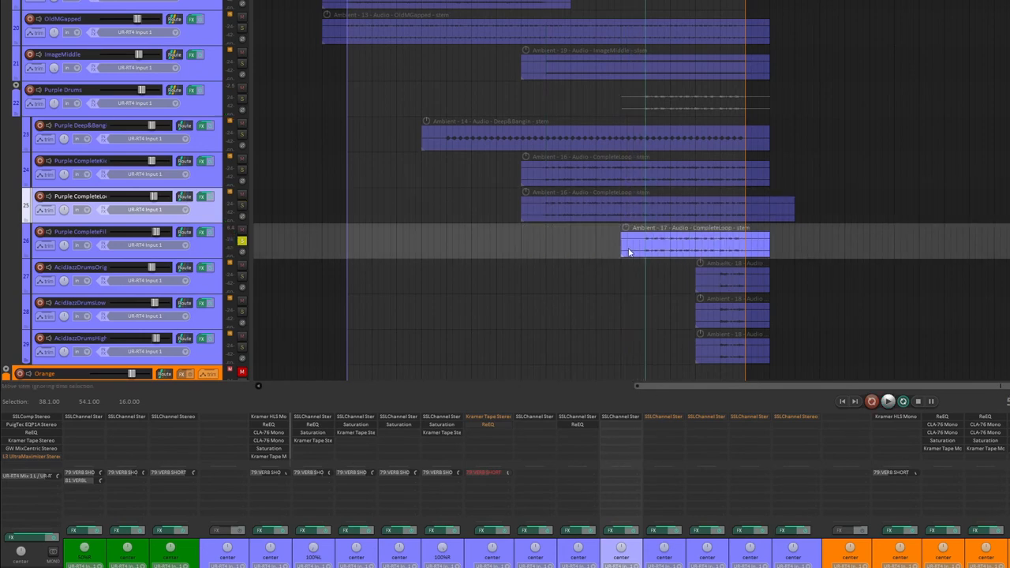
mouse_move(499, 151)
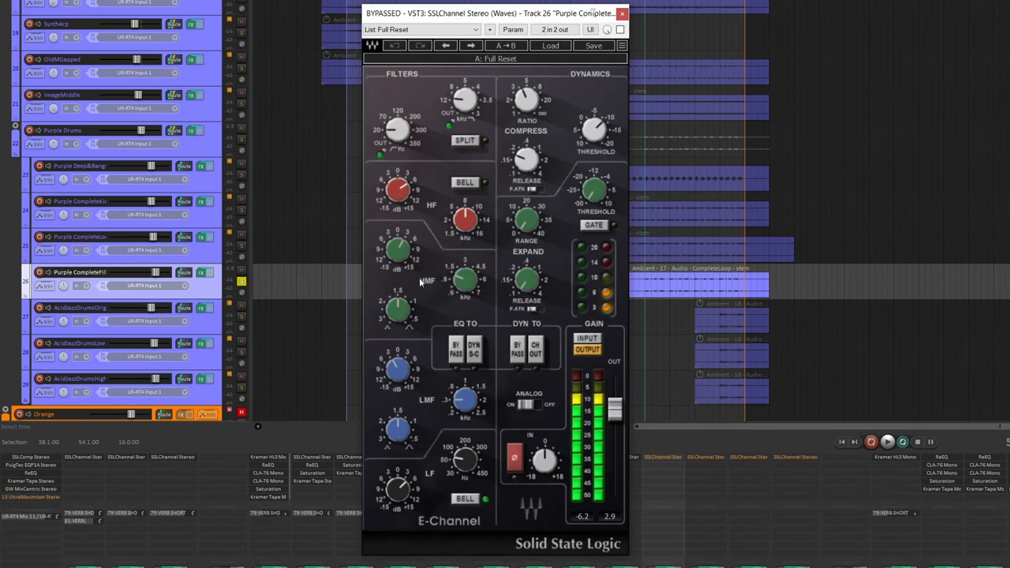
mouse_move(404, 496)
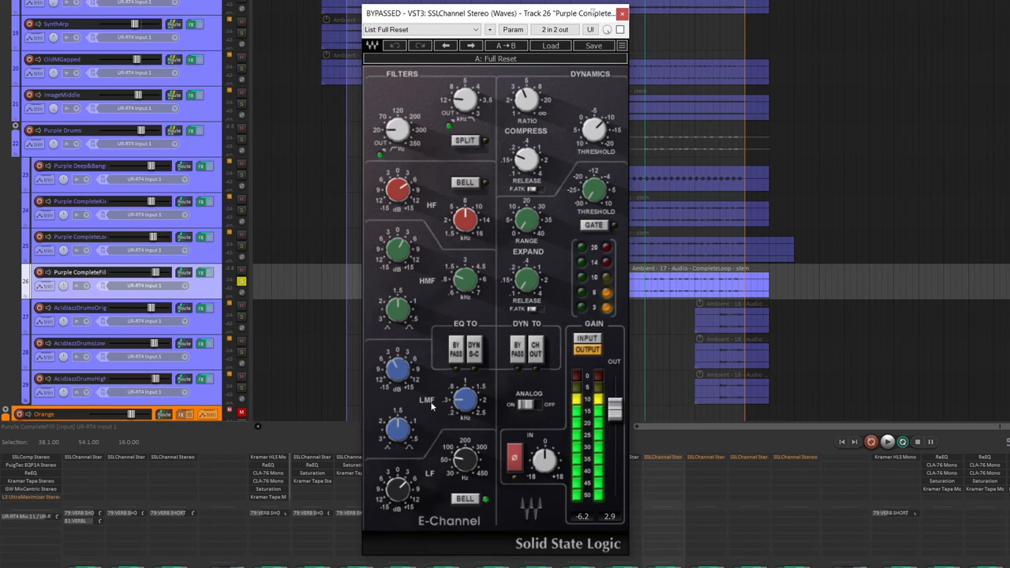
mouse_move(574, 418)
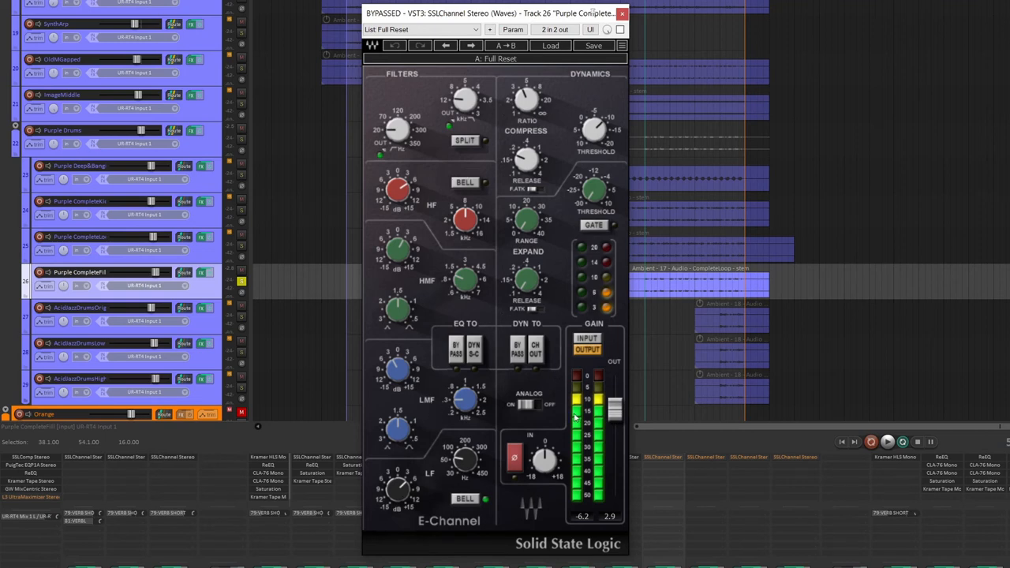
Play Track 26 back while its SSL E-Channel strip stays bypassed
click(621, 13)
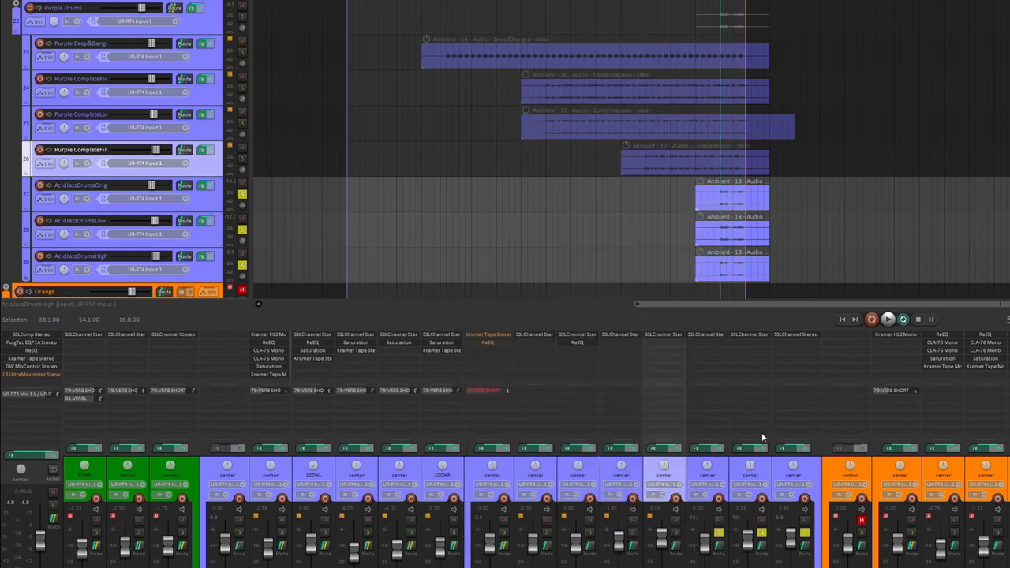
mouse_move(740, 417)
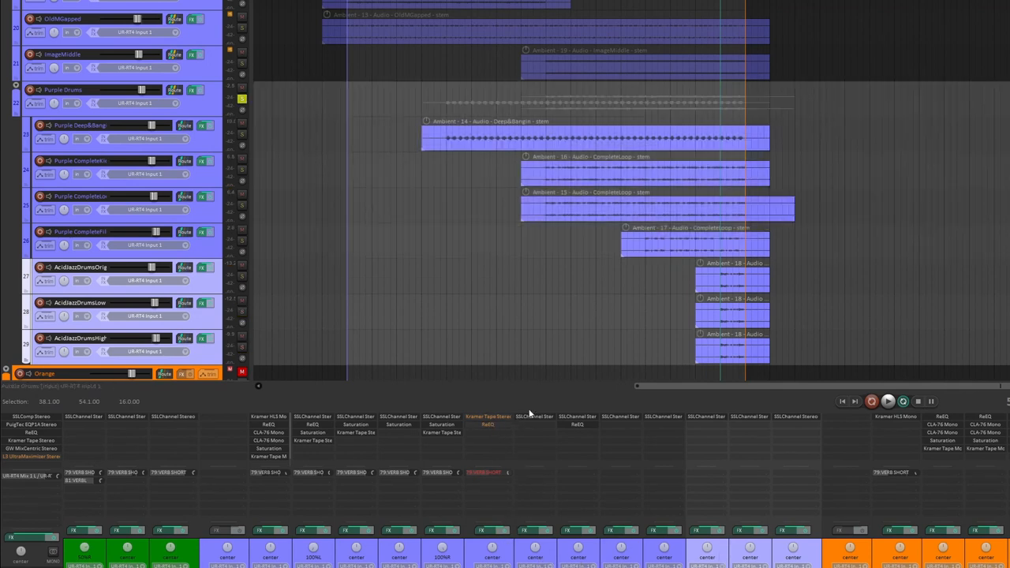
mouse_move(490, 429)
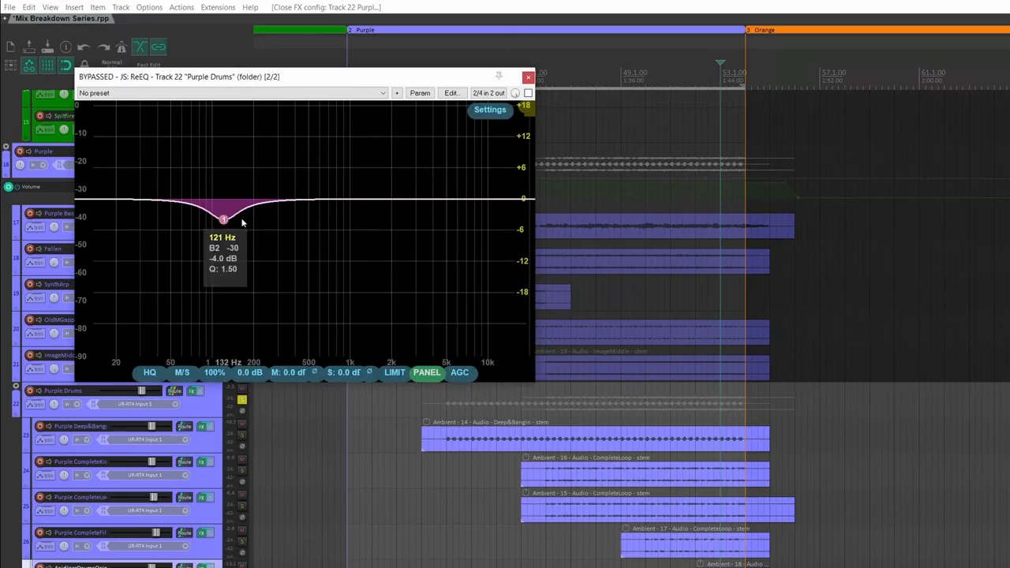
Close the Purple Drums ReaEQ showing the 121 Hz -4 dB dip and play the drums
click(527, 76)
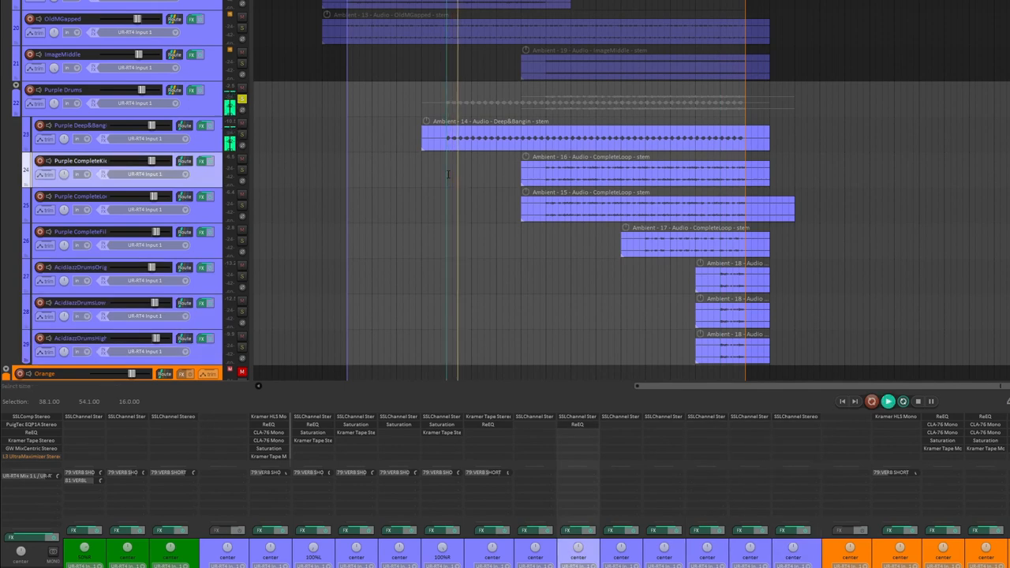
click(79, 161)
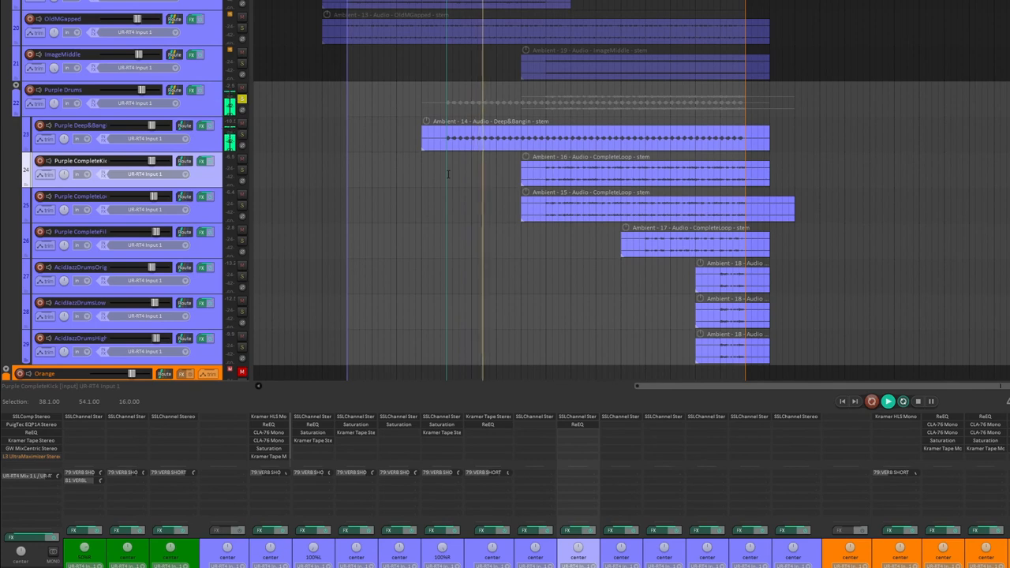